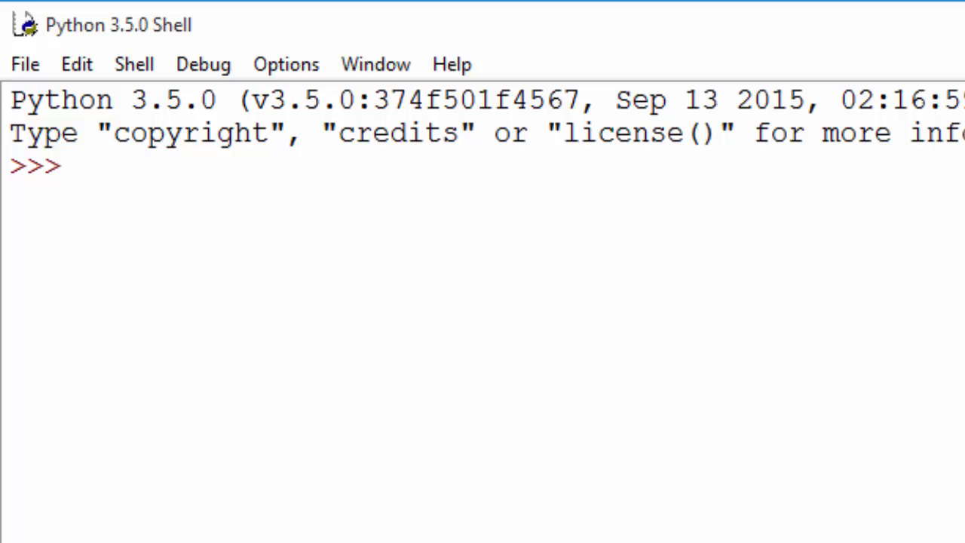
Evaluate 12+34, 3-4, 3/4 and 4*5 at the prompt, returning 46, -1, 0.75 and 20.
{"action": "type", "text": "12+34"}
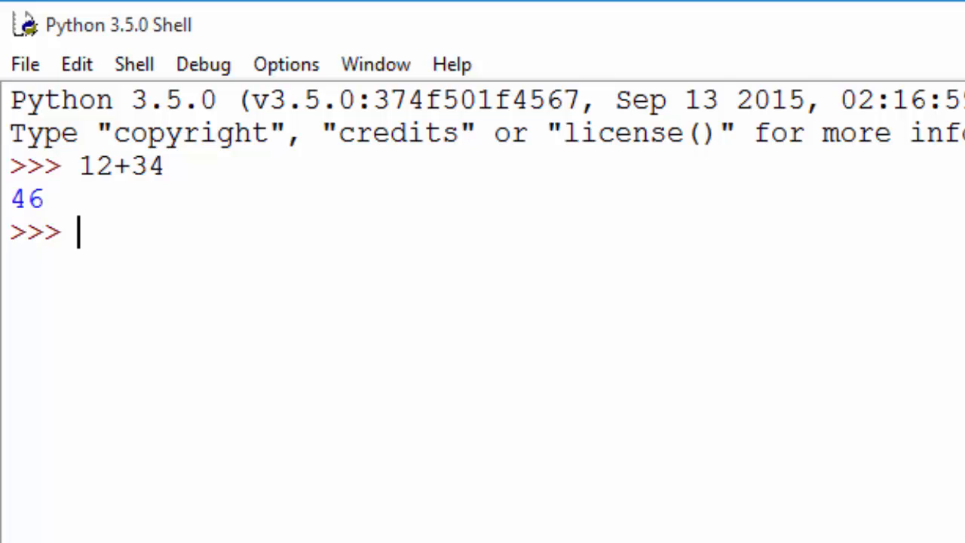
{"action": "type", "text": "3-4"}
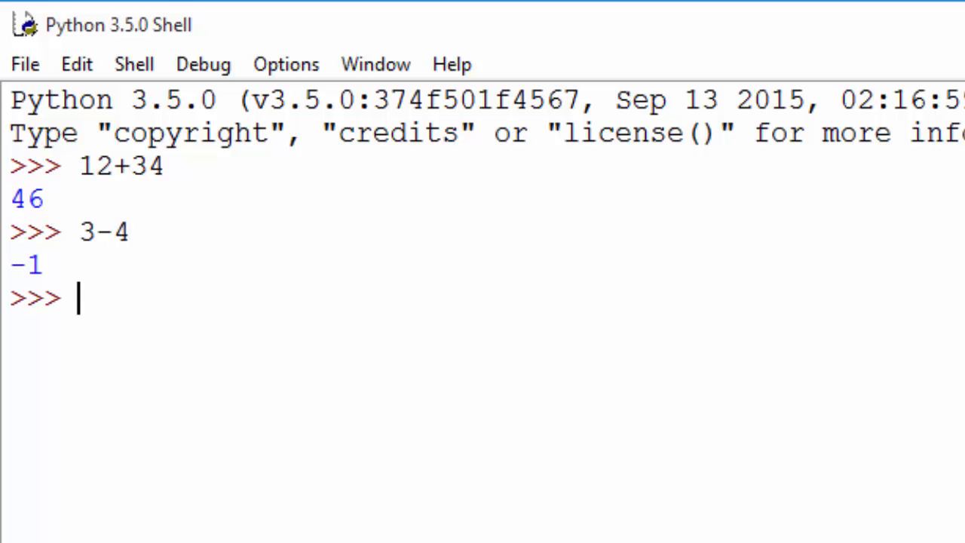
{"action": "type", "text": "3/4"}
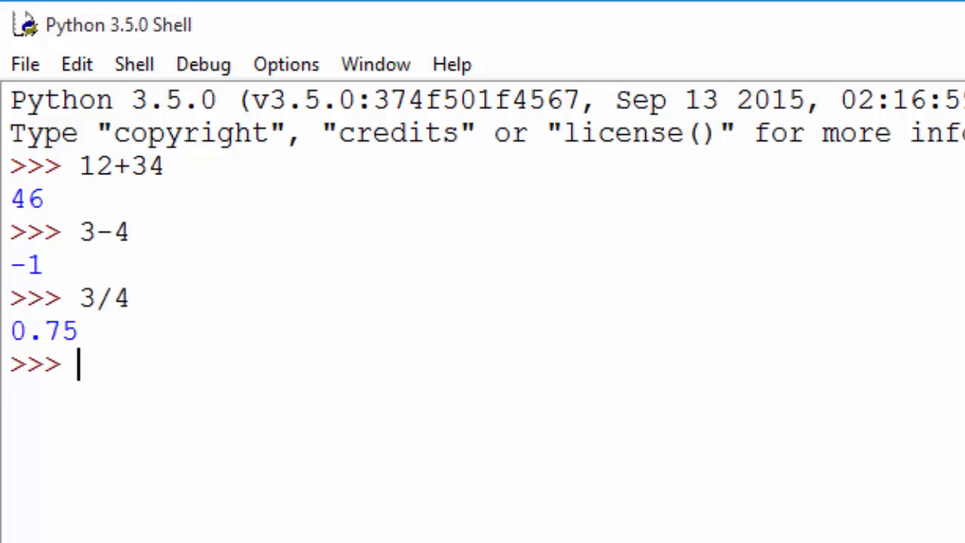
{"action": "mouse_move", "coordinate": [220, 233]}
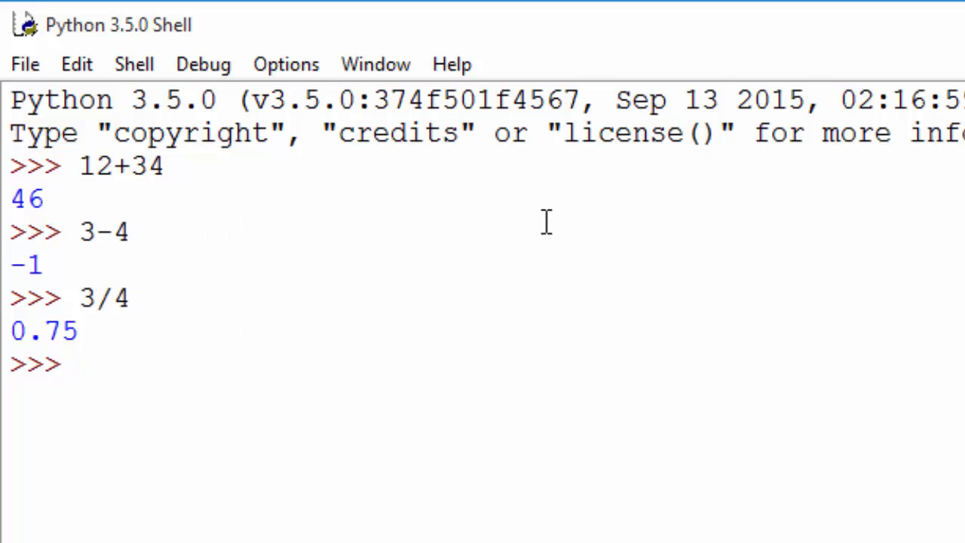
{"action": "type", "text": "4*"}
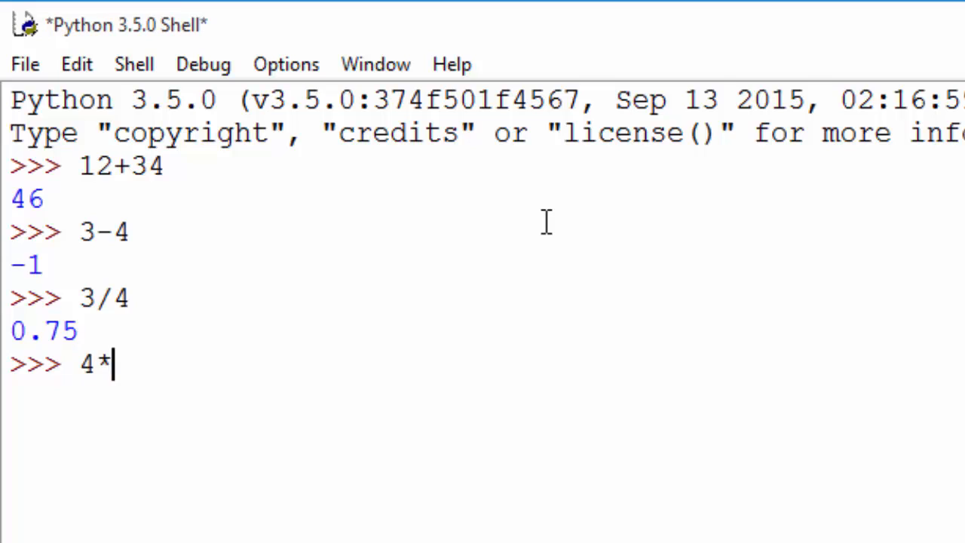
{"action": "key", "text": "Return"}
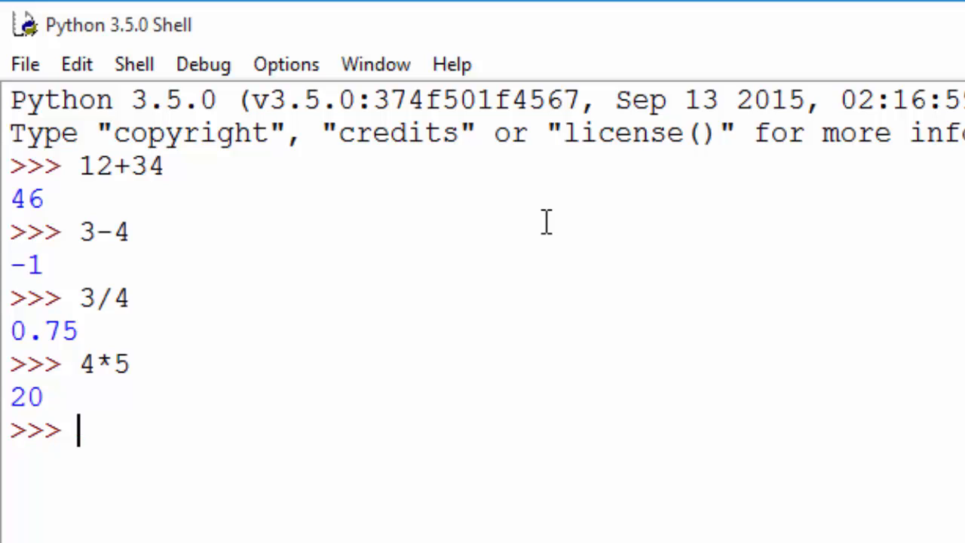
{"action": "scroll", "scroll_direction": "down", "scroll_amount": 3}
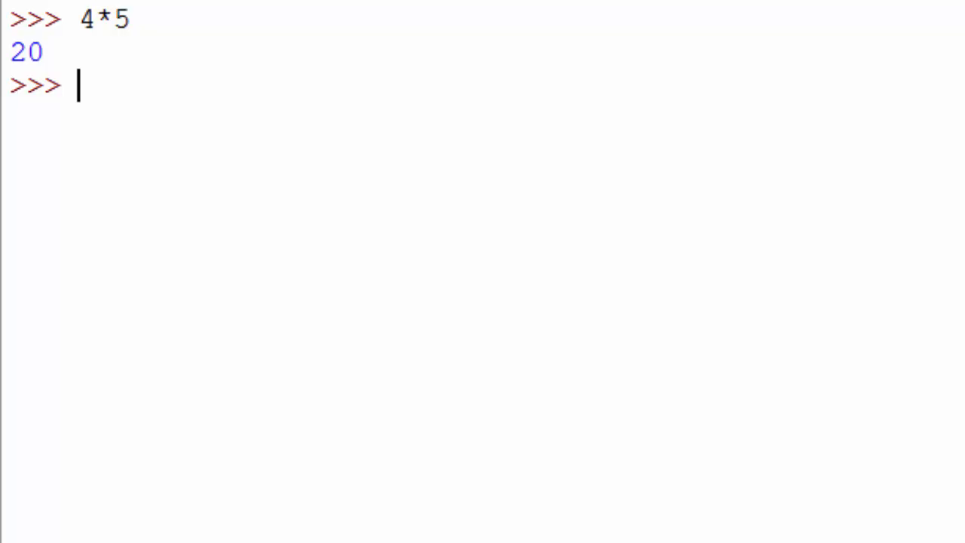
Evaluate 11%2 to get the remainder 1.
{"action": "type", "text": "11%"}
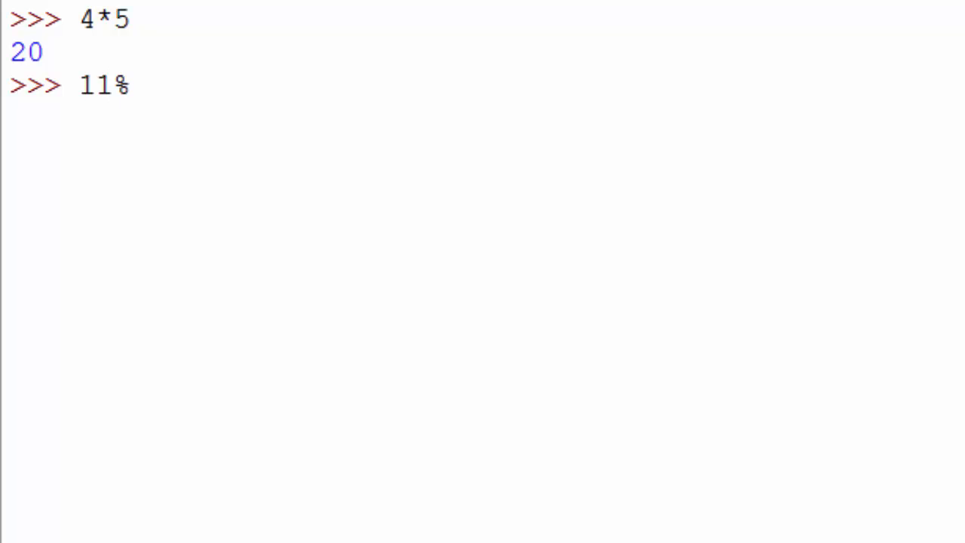
{"action": "type", "text": "2"}
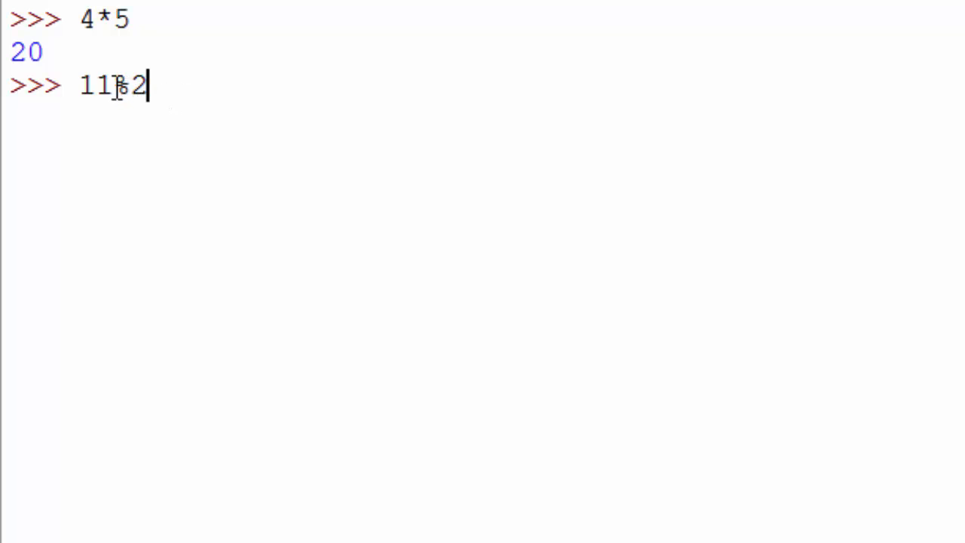
{"action": "mouse_move", "coordinate": [269, 21]}
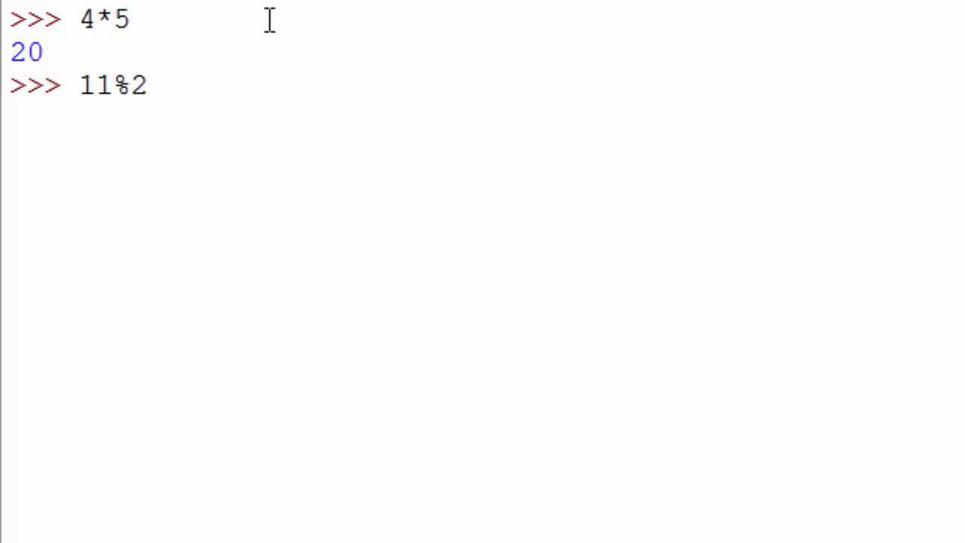
{"action": "left_click", "coordinate": [148, 84]}
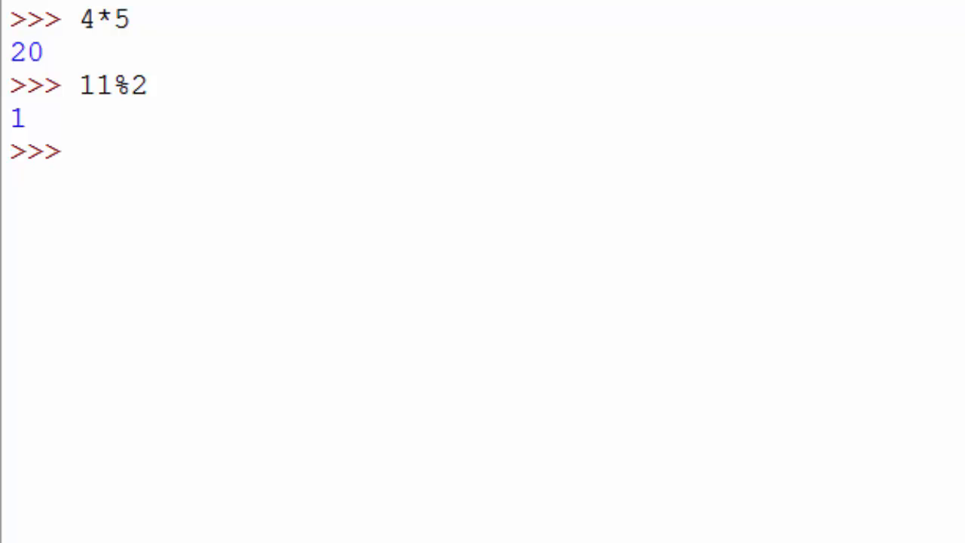
Evaluate the exponent expressions 3**2 and 2**4, returning 9 and 16.
{"action": "type", "text": "3**"}
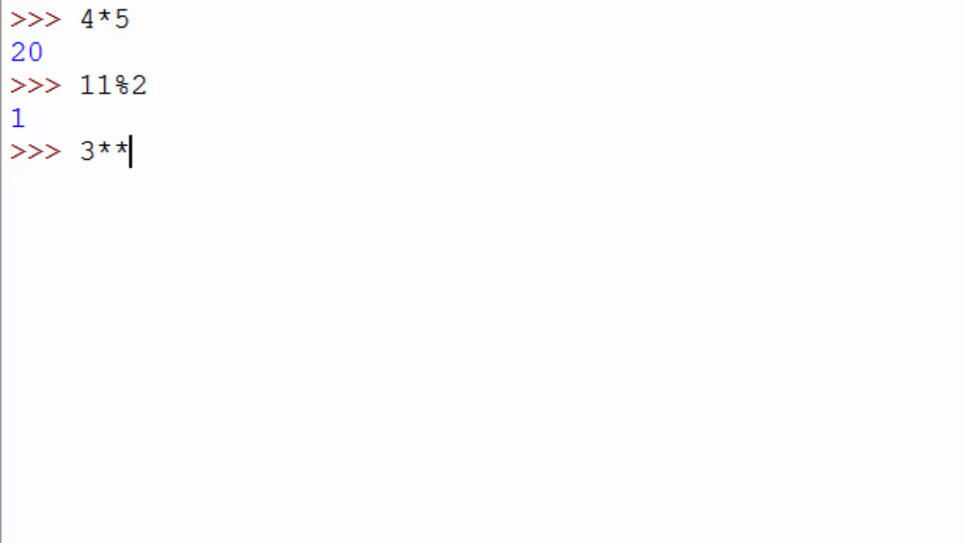
{"action": "type", "text": "2"}
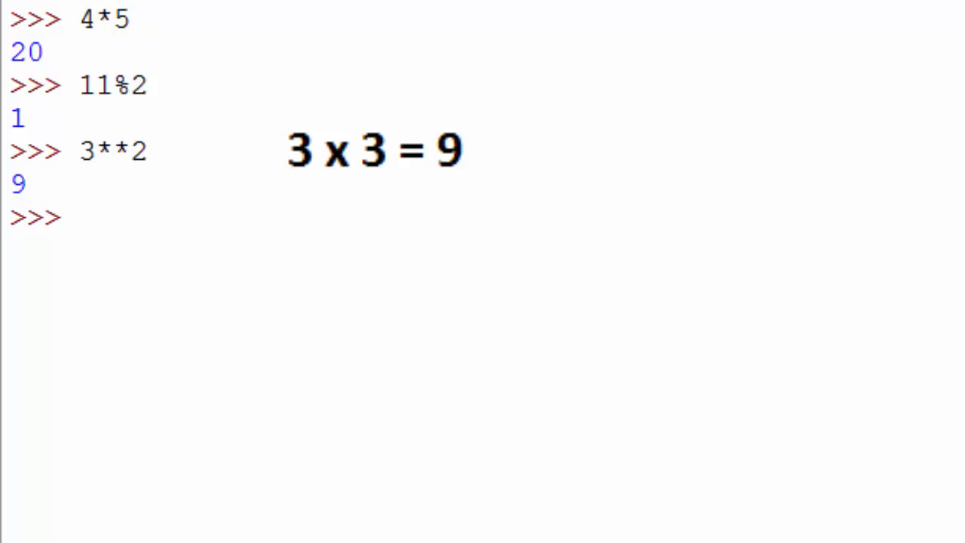
{"action": "type", "text": "2**"}
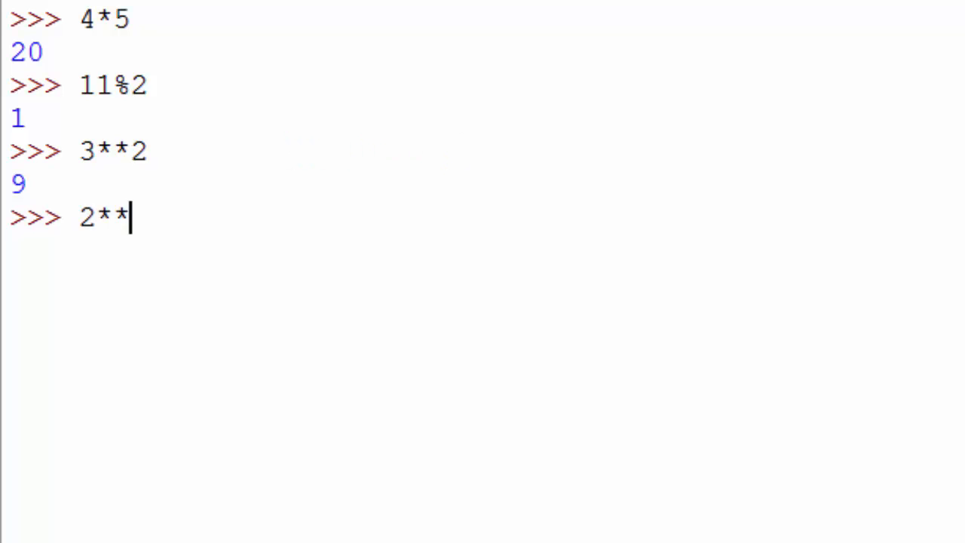
{"action": "type", "text": "4"}
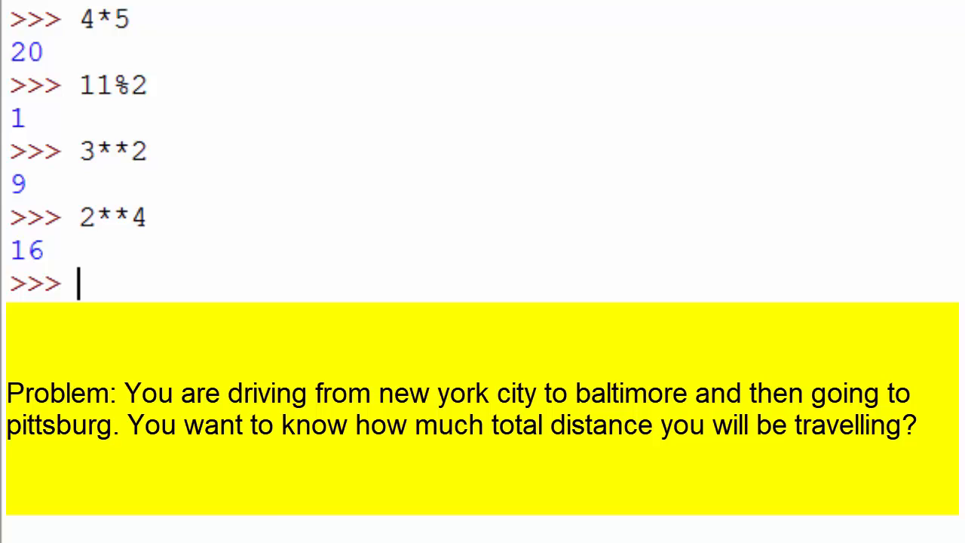
Assign nyc_bal=188 and bal_pitt=247.
{"action": "type", "text": "ny"}
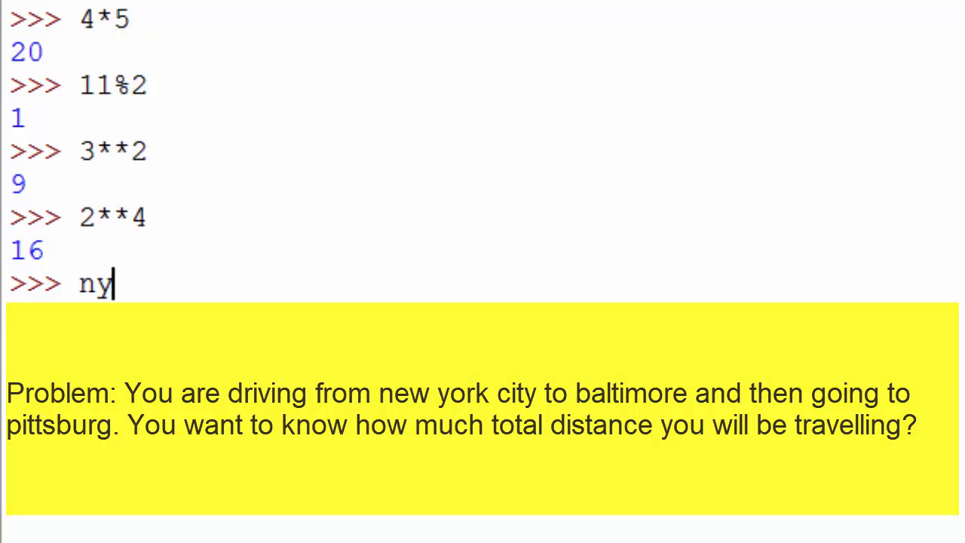
{"action": "type", "text": "c_ba"}
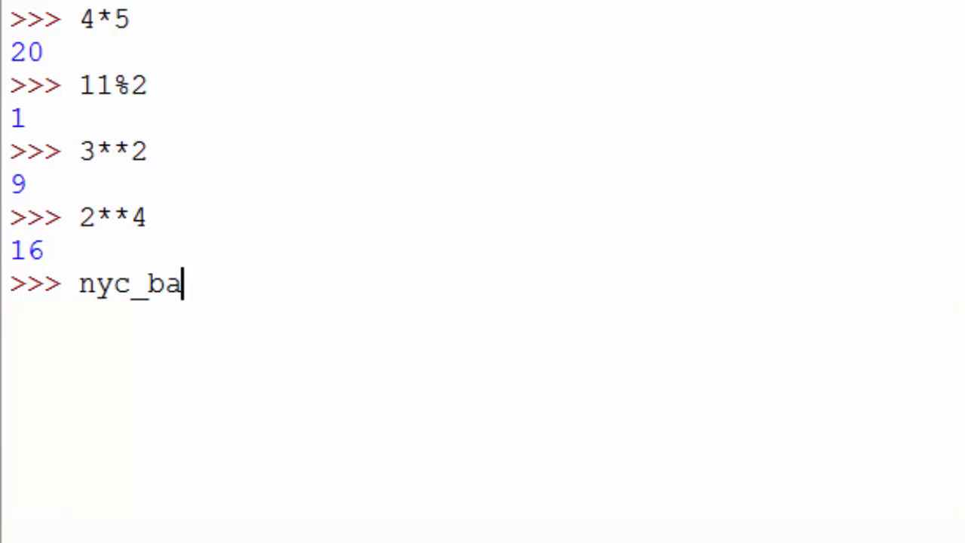
{"action": "type", "text": "l"}
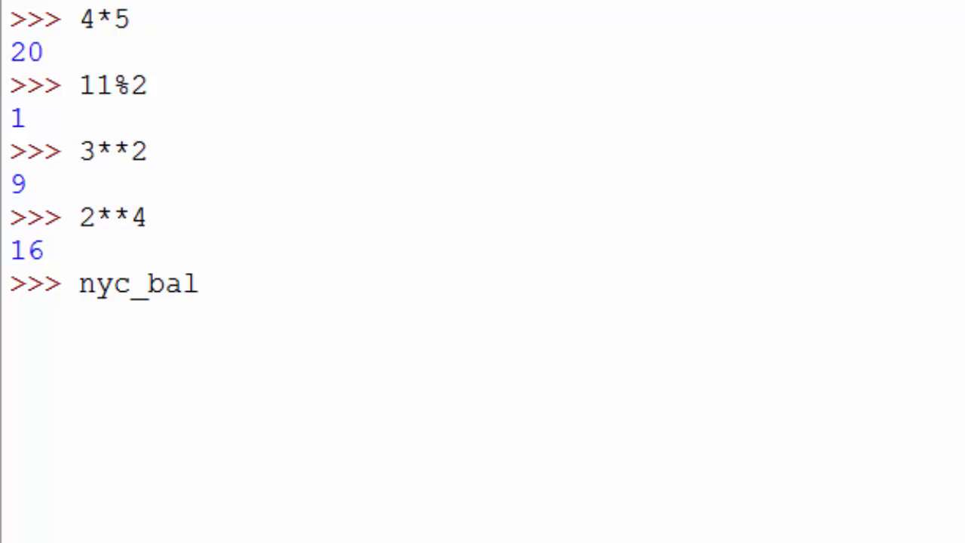
{"action": "type", "text": "="}
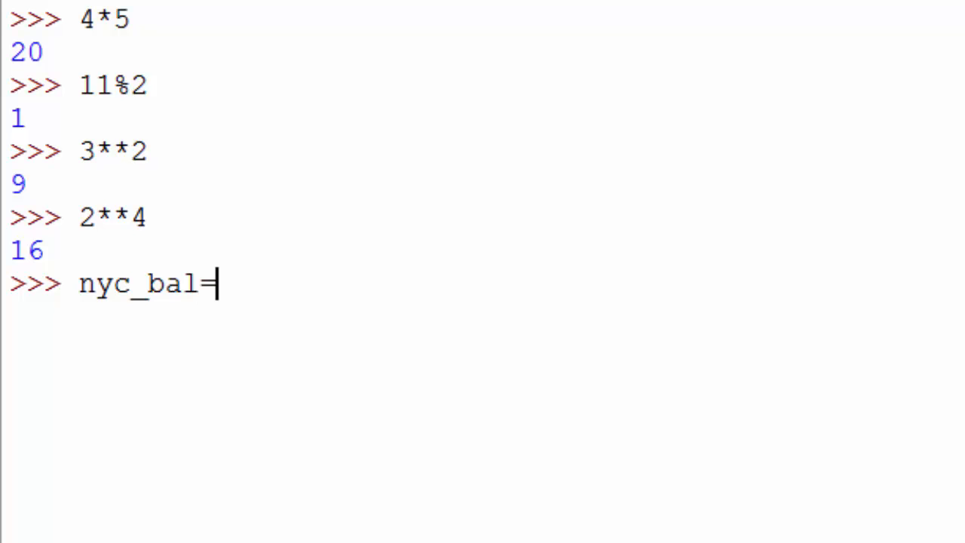
{"action": "type", "text": "188"}
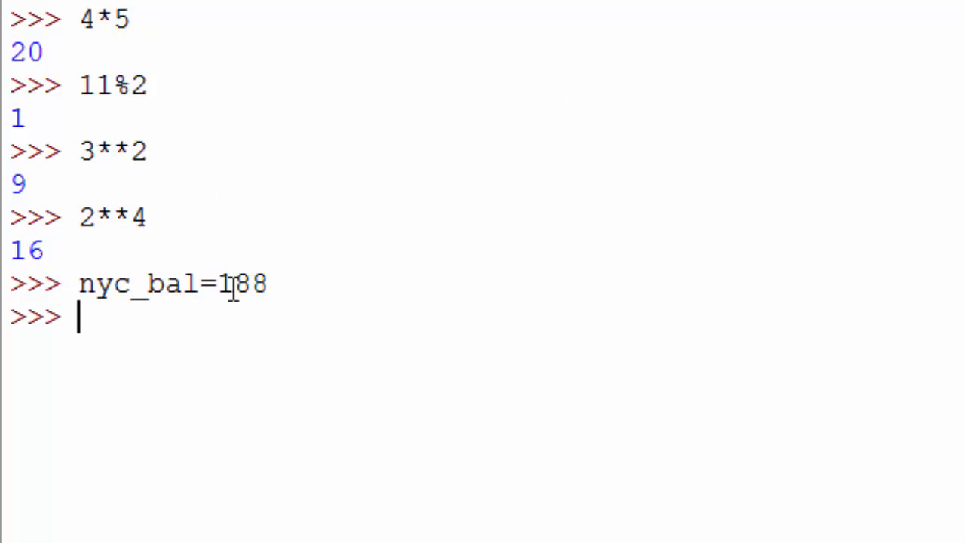
{"action": "mouse_move", "coordinate": [576, 208]}
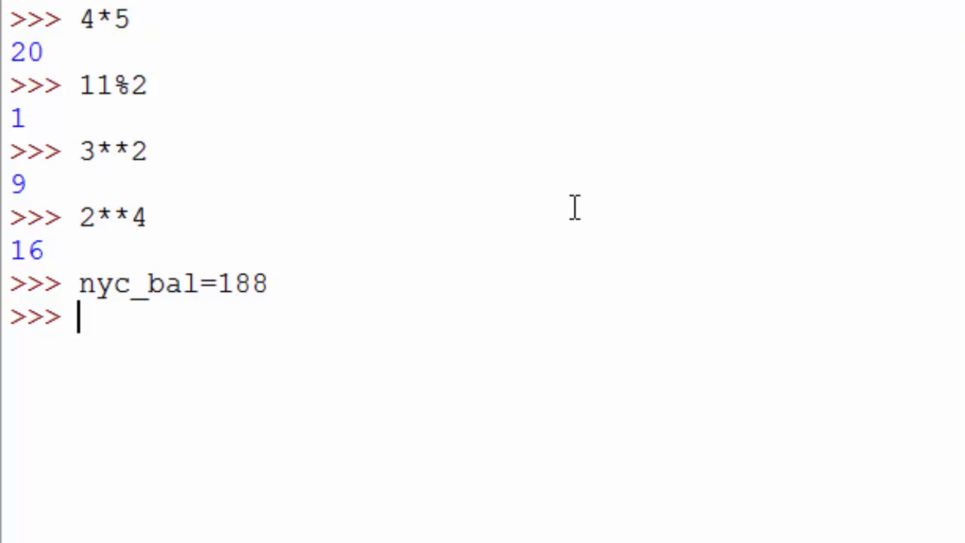
{"action": "type", "text": "bal"}
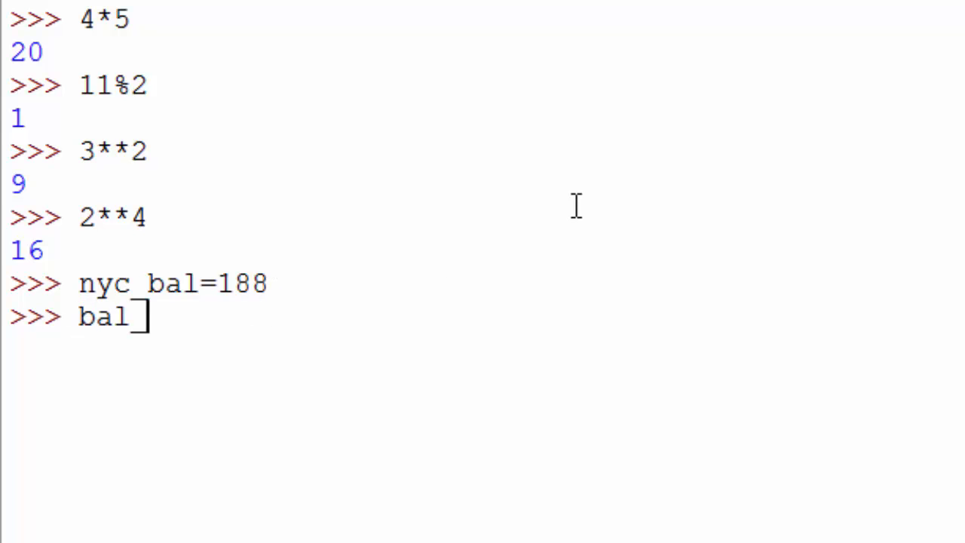
{"action": "type", "text": "_pitt"}
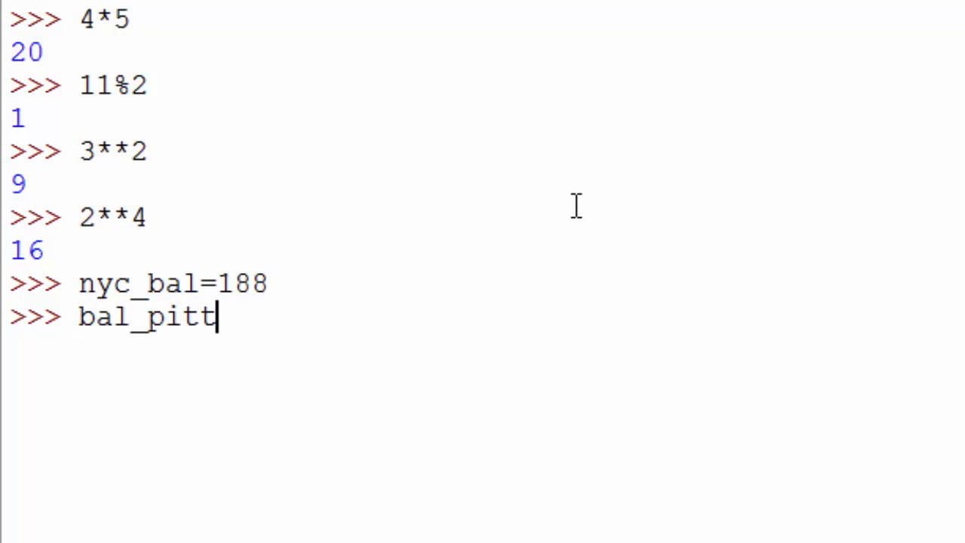
{"action": "type", "text": "=2"}
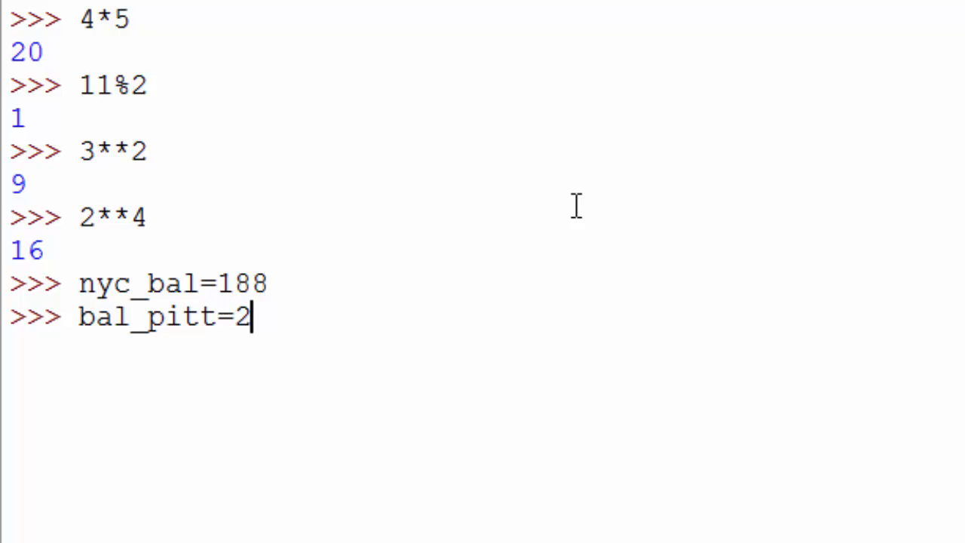
{"action": "type", "text": "47"}
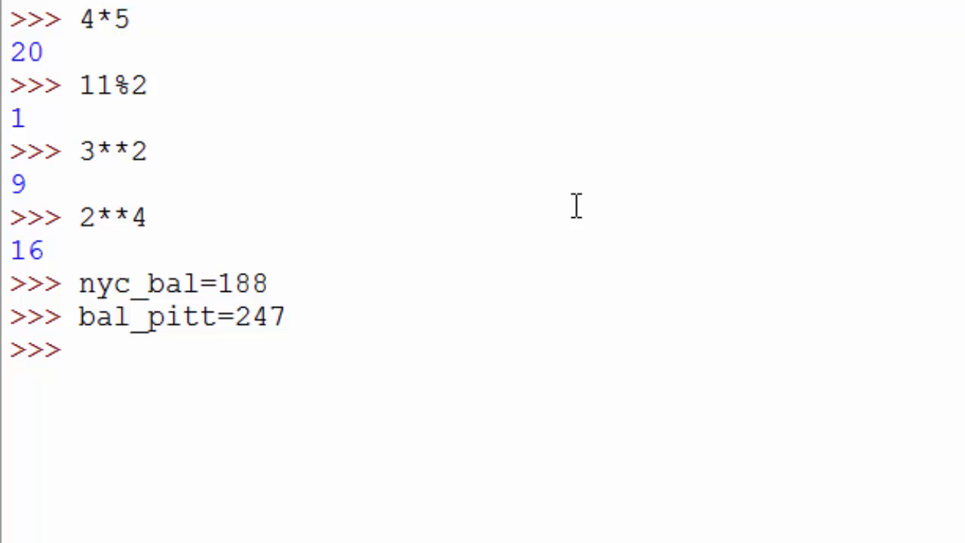
Assign total_distance=nyc_bal+bal_pitt.
{"action": "type", "text": "tot"}
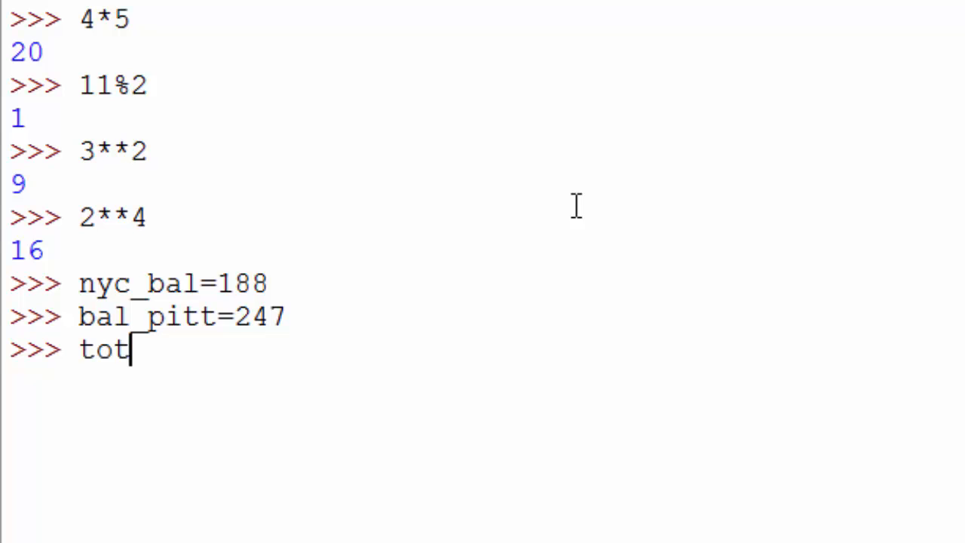
{"action": "type", "text": "al_dis"}
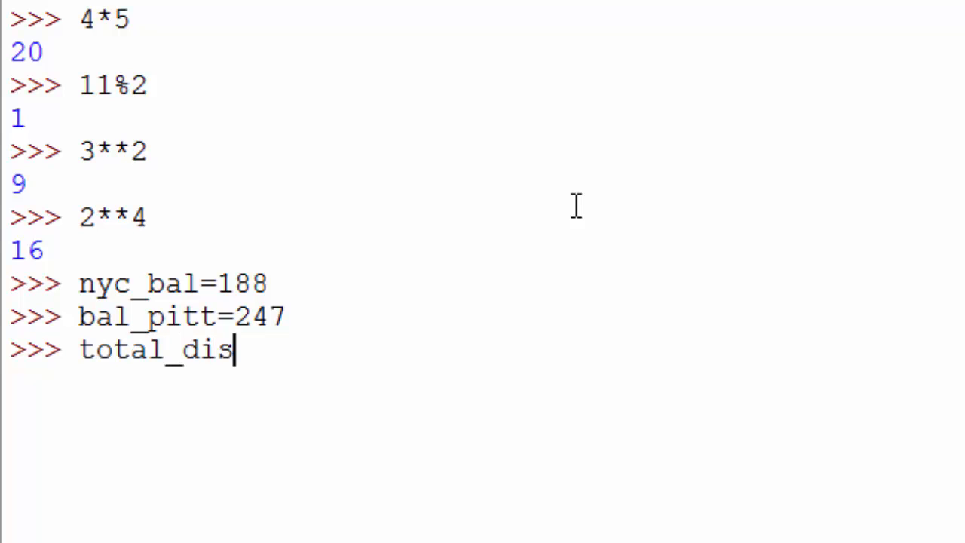
{"action": "type", "text": "tance="}
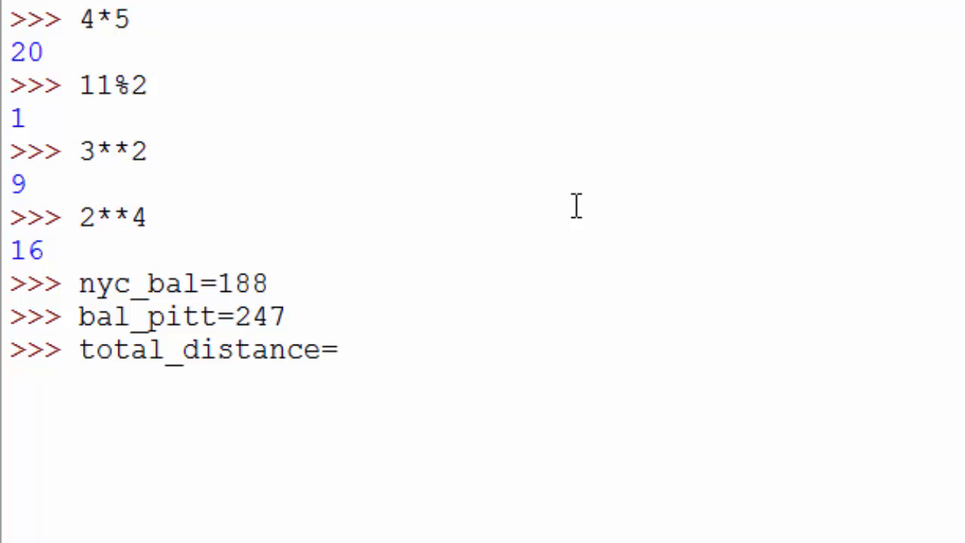
{"action": "type", "text": "nyc"}
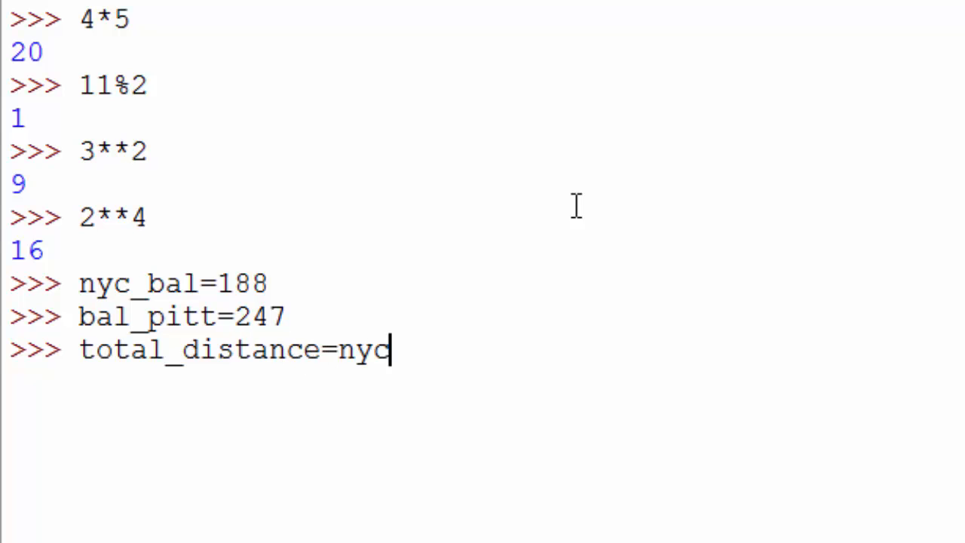
{"action": "type", "text": "_bal"}
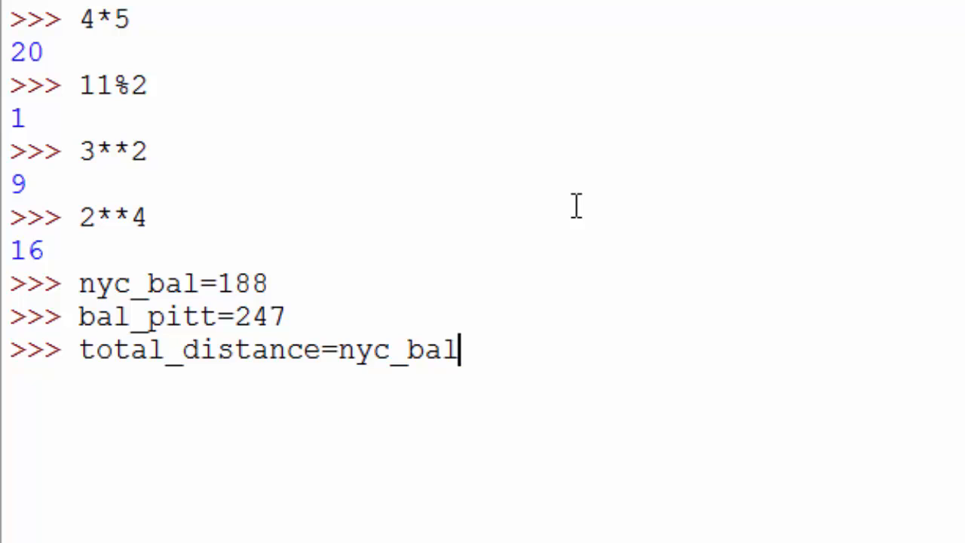
{"action": "type", "text": "+bal_"}
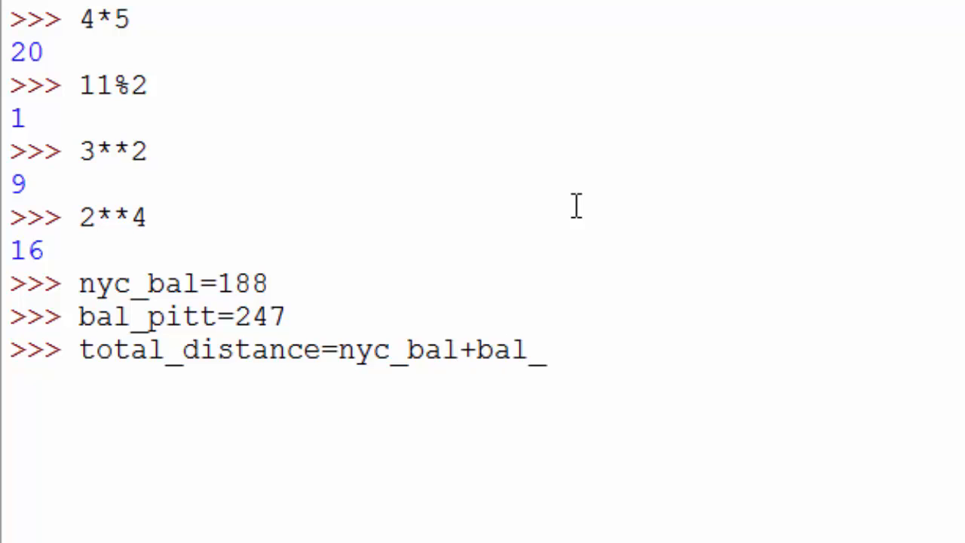
{"action": "type", "text": "pitt"}
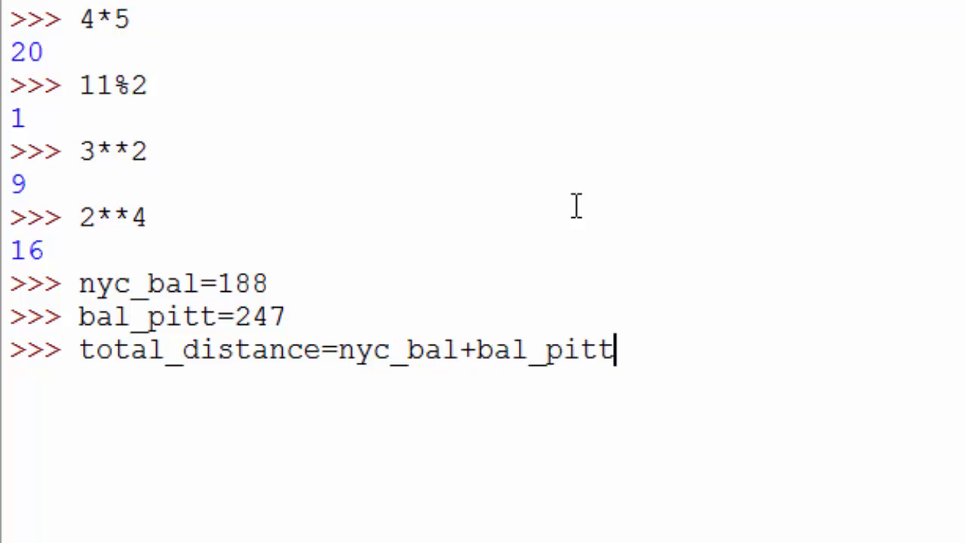
Display total_distance as 435 and assign mph=65.
{"action": "type", "text": "tot"}
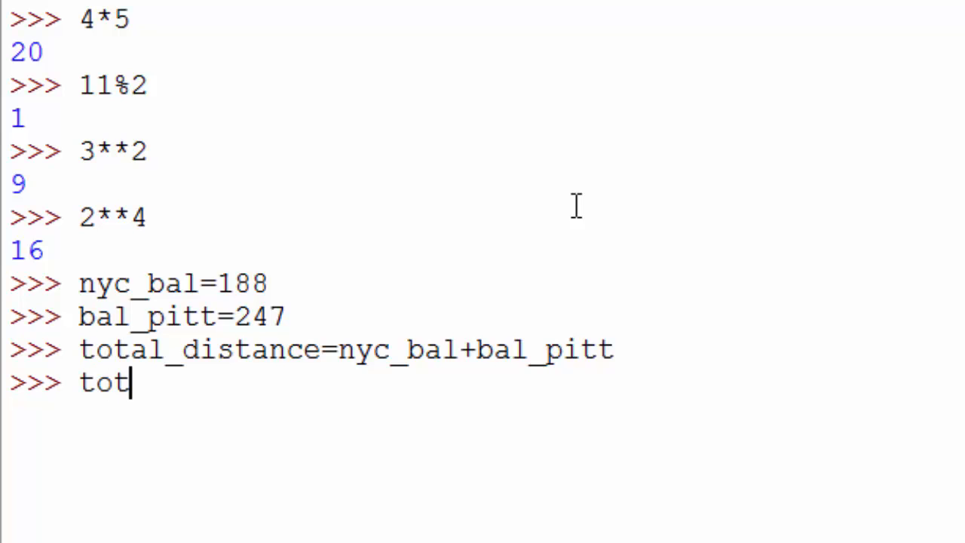
{"action": "type", "text": "al_distance"}
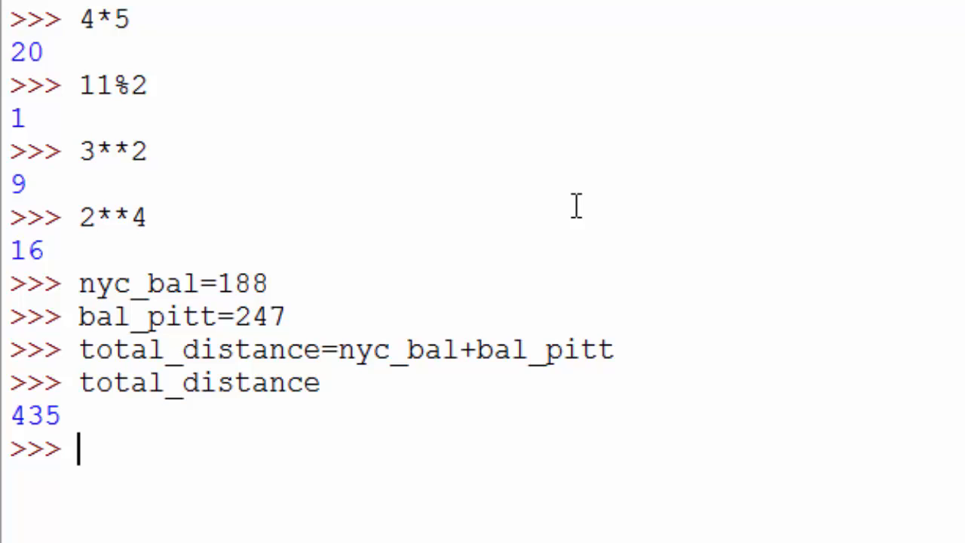
{"action": "type", "text": "mph"}
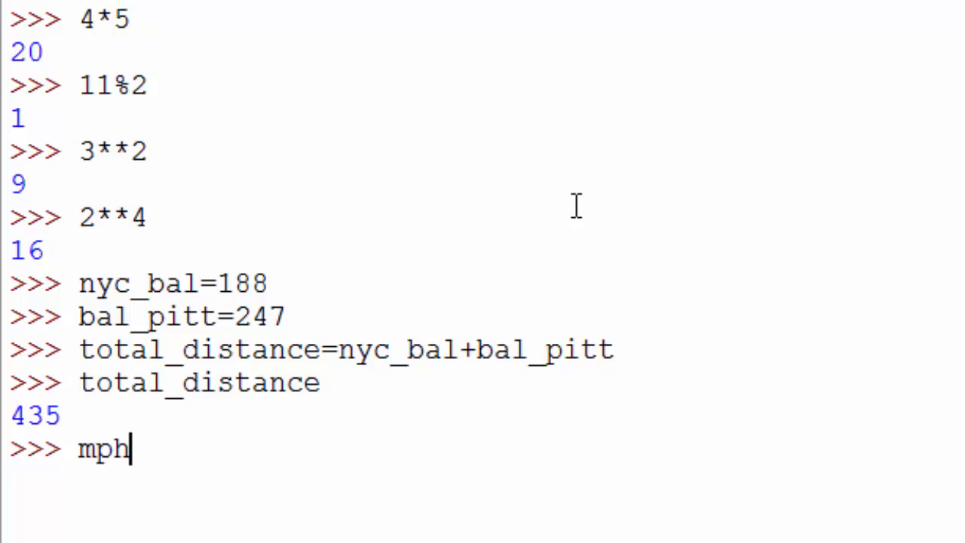
{"action": "type", "text": "="}
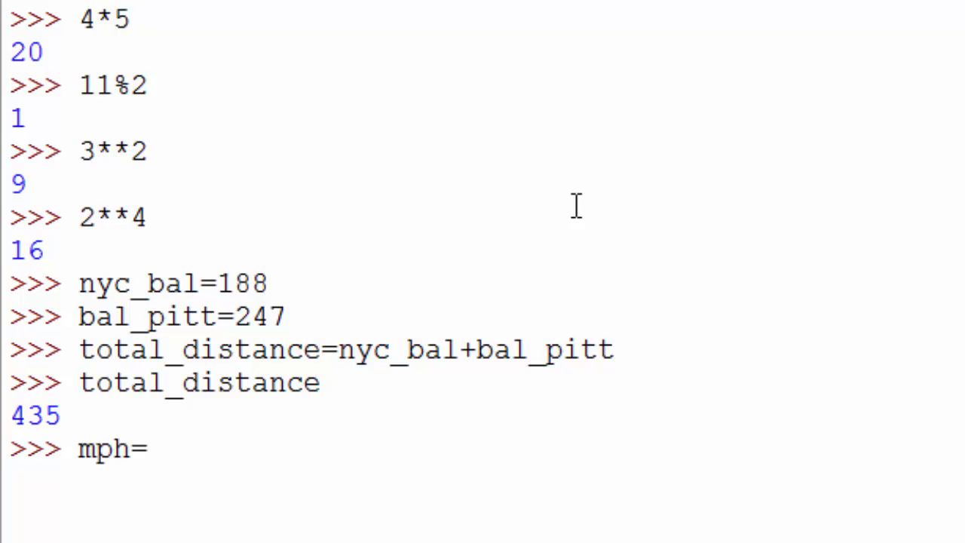
{"action": "type", "text": "65"}
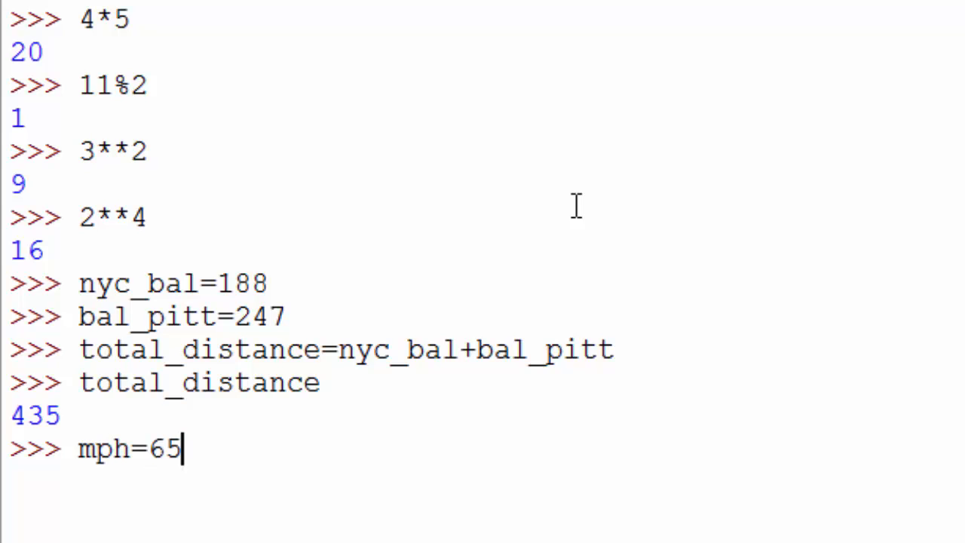
{"action": "key", "text": "enter"}
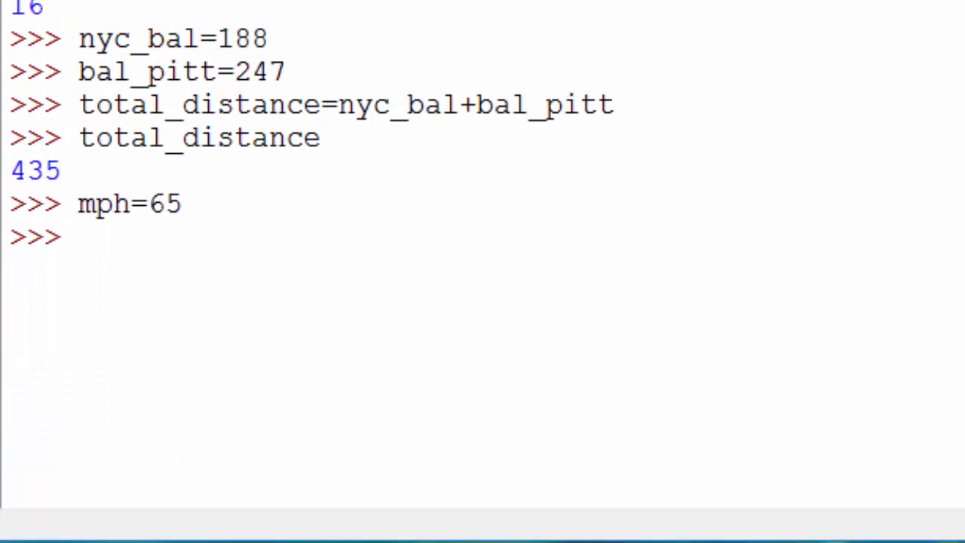
Assign time=total_distance/mph, giving 6.6923076923076925.
{"action": "type", "text": "t"}
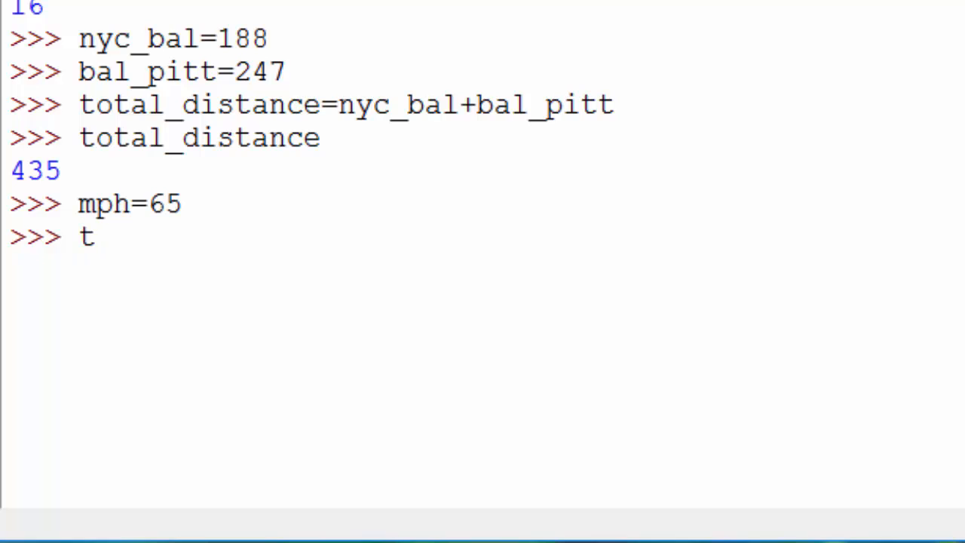
{"action": "type", "text": "ime"}
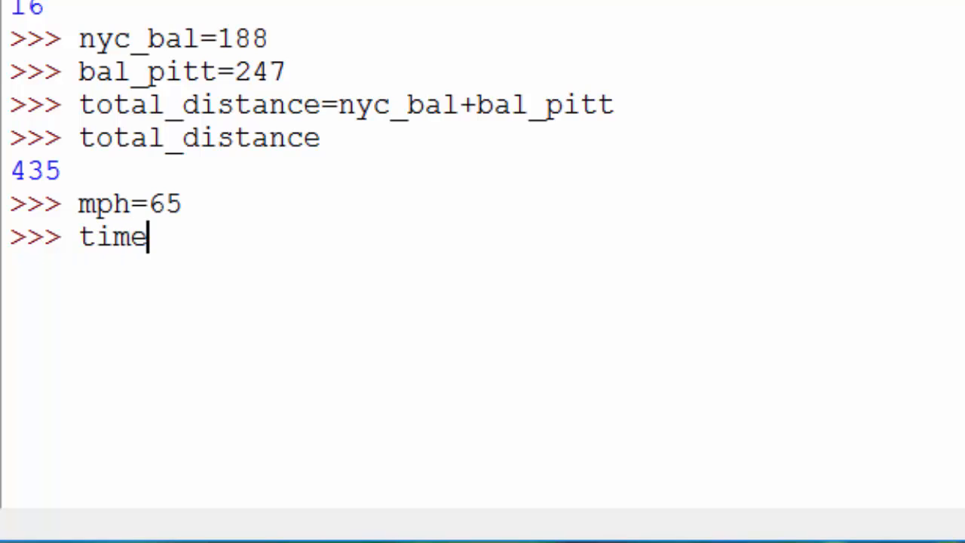
{"action": "type", "text": "="}
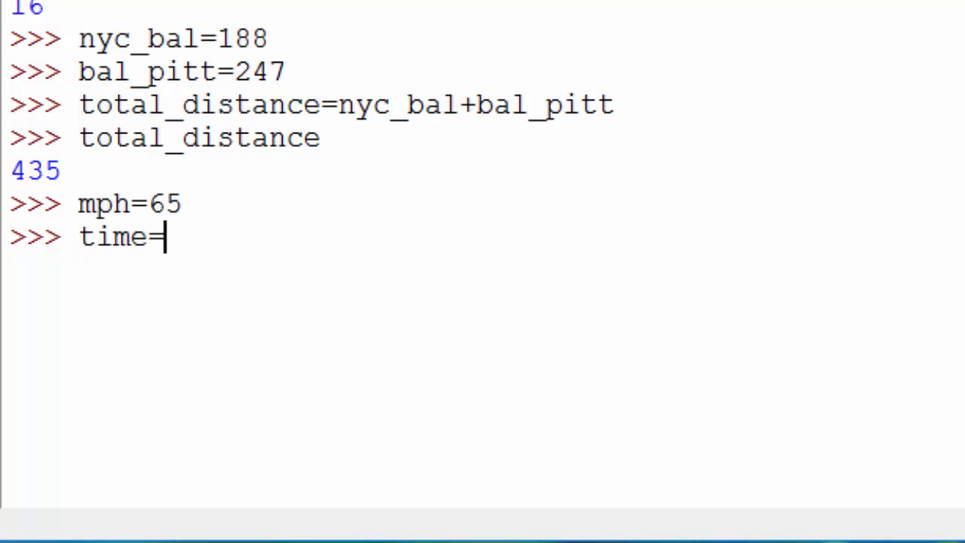
{"action": "type", "text": "total"}
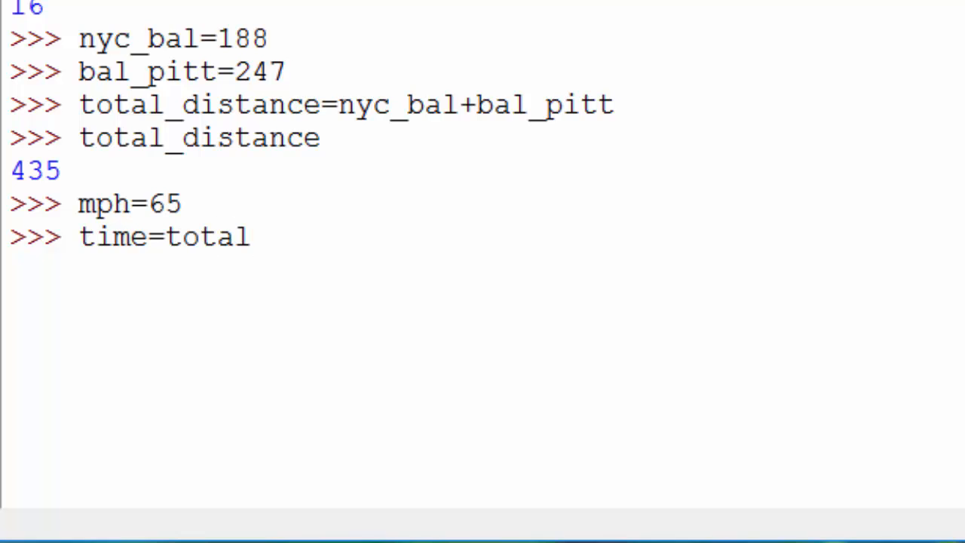
{"action": "type", "text": "_distan"}
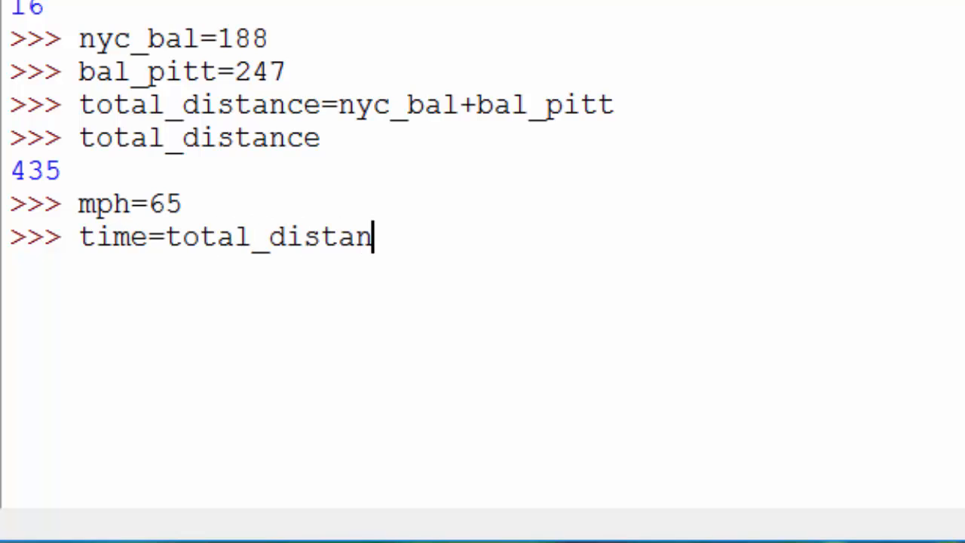
{"action": "type", "text": "ce"}
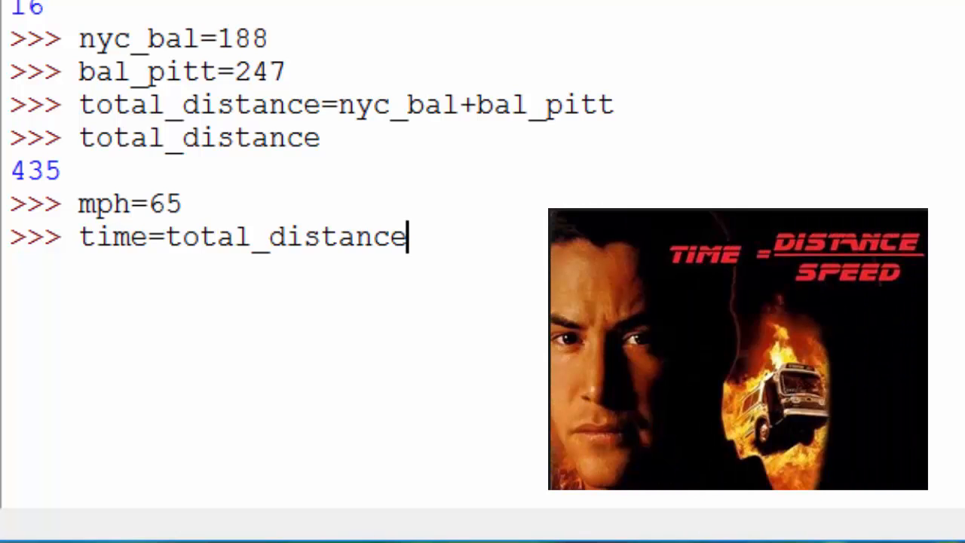
{"action": "type", "text": "/mp"}
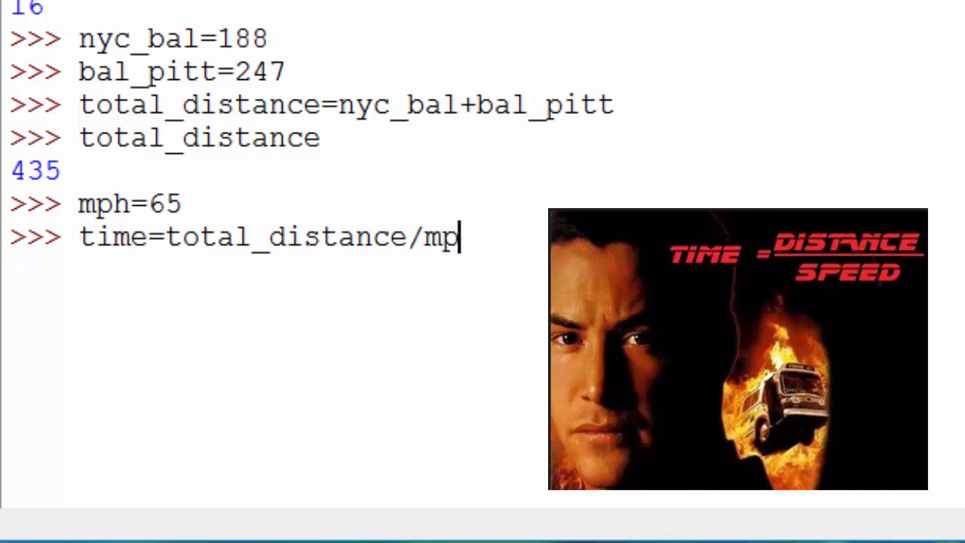
{"action": "type", "text": "h"}
{"action": "type", "text": "time"}
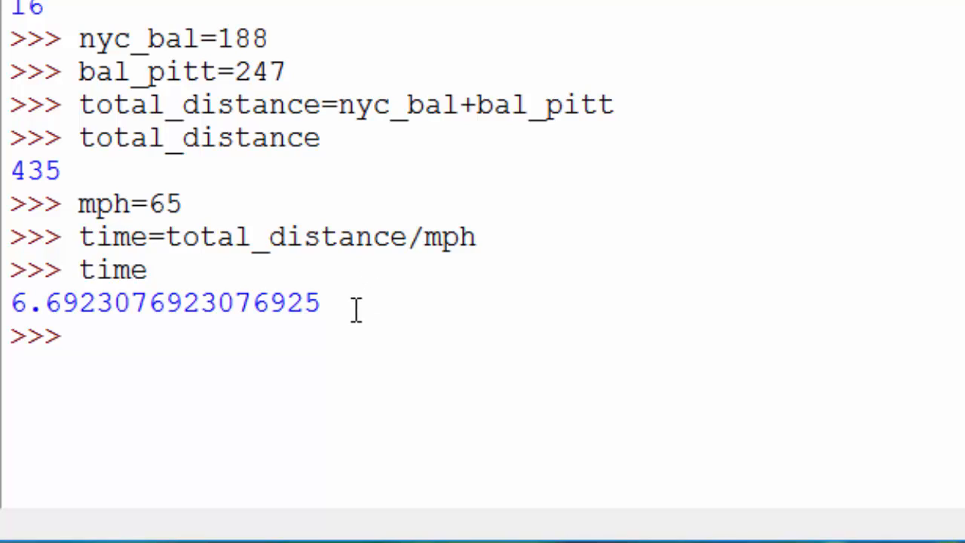
Evaluate round(time,2) and round(time,3), returning 6.69 and 6.692.
{"action": "type", "text": "ro"}
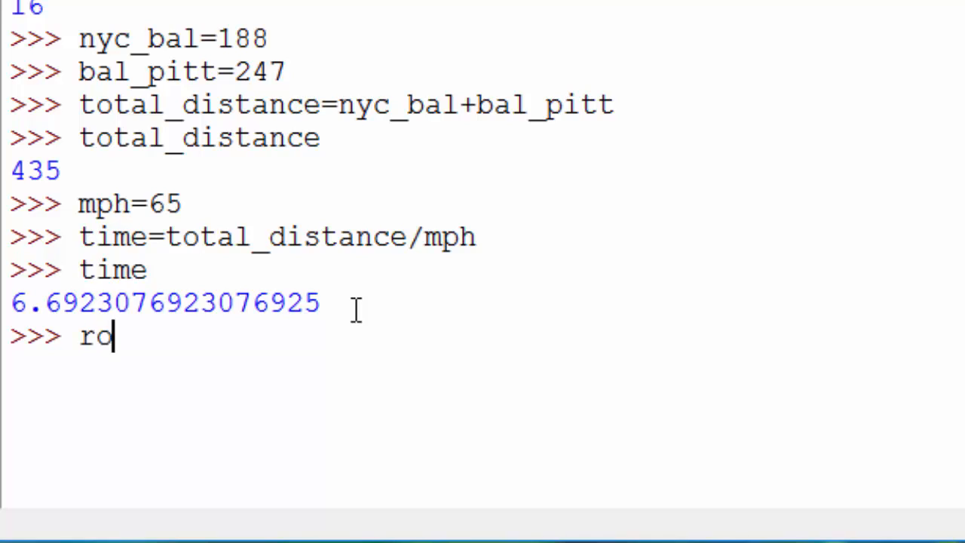
{"action": "type", "text": "und"}
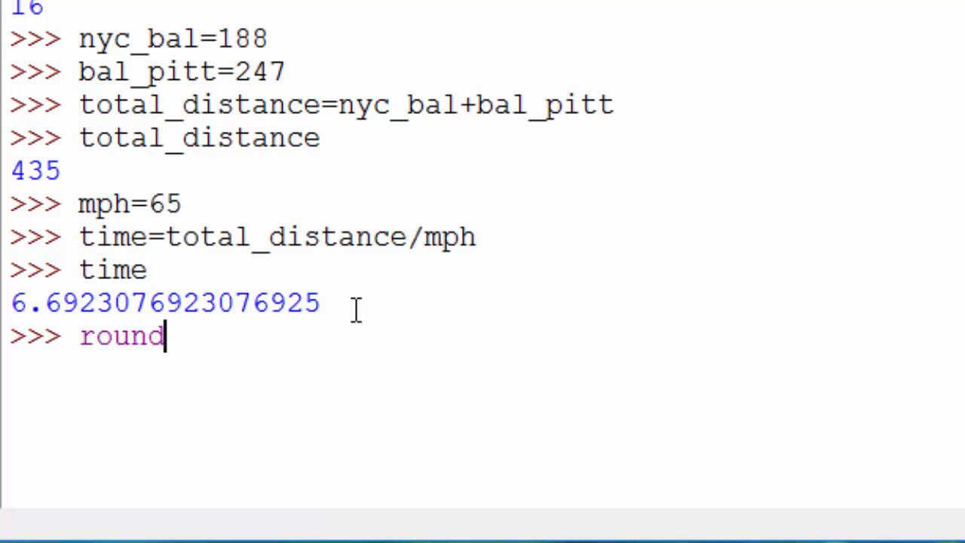
{"action": "type", "text": "("}
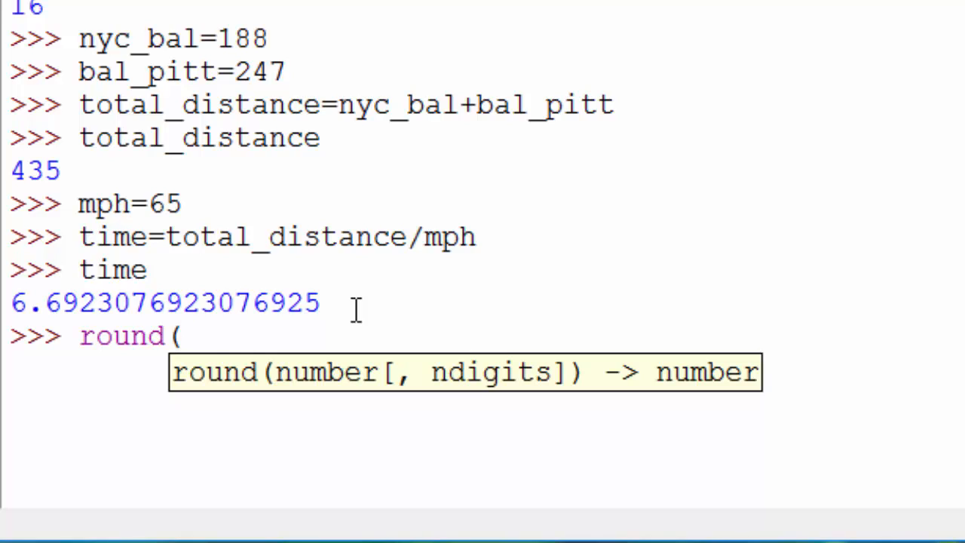
{"action": "type", "text": "time,"}
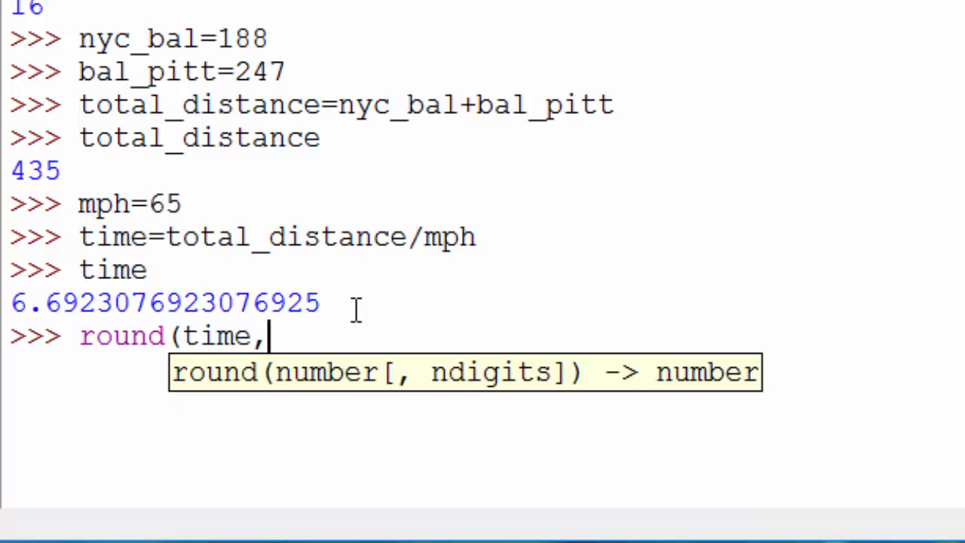
{"action": "type", "text": "2"}
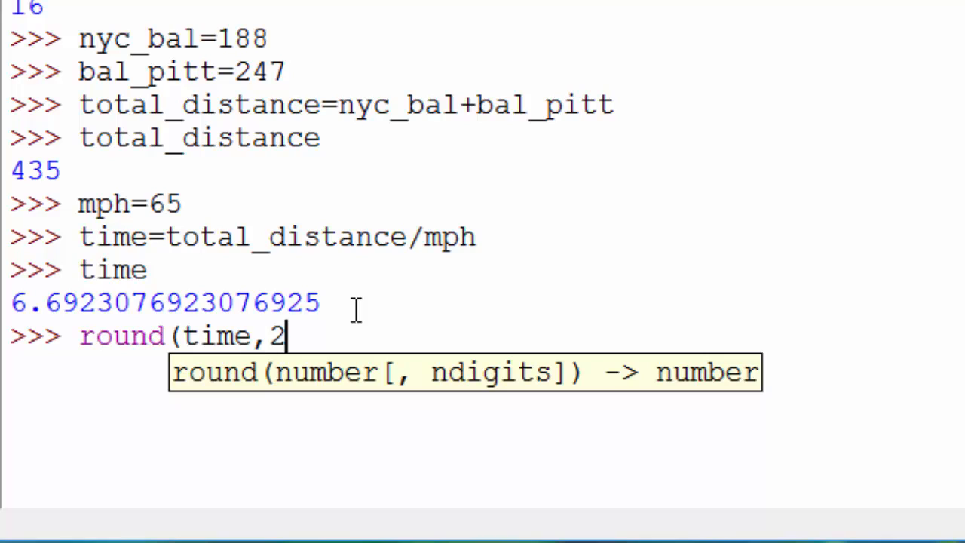
{"action": "key", "text": "enter"}
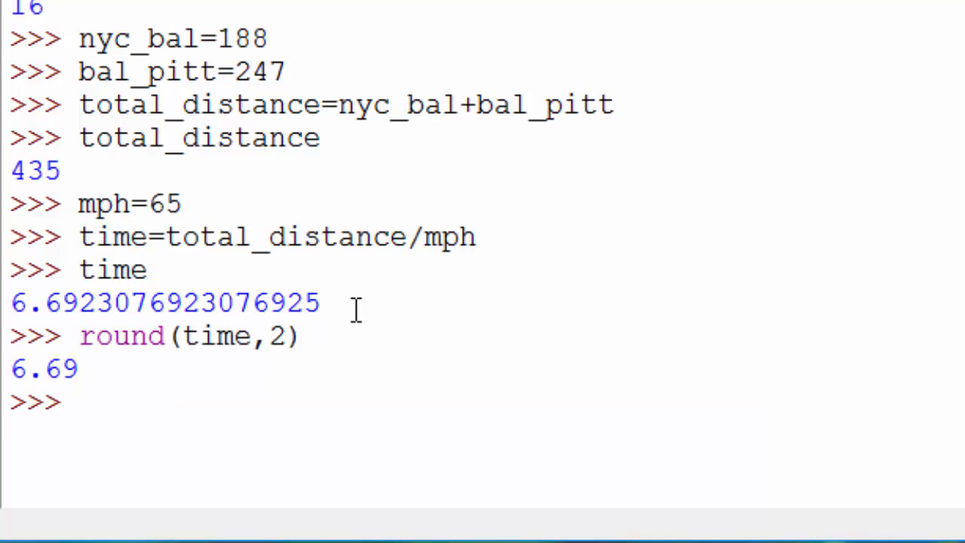
{"action": "type", "text": "round"}
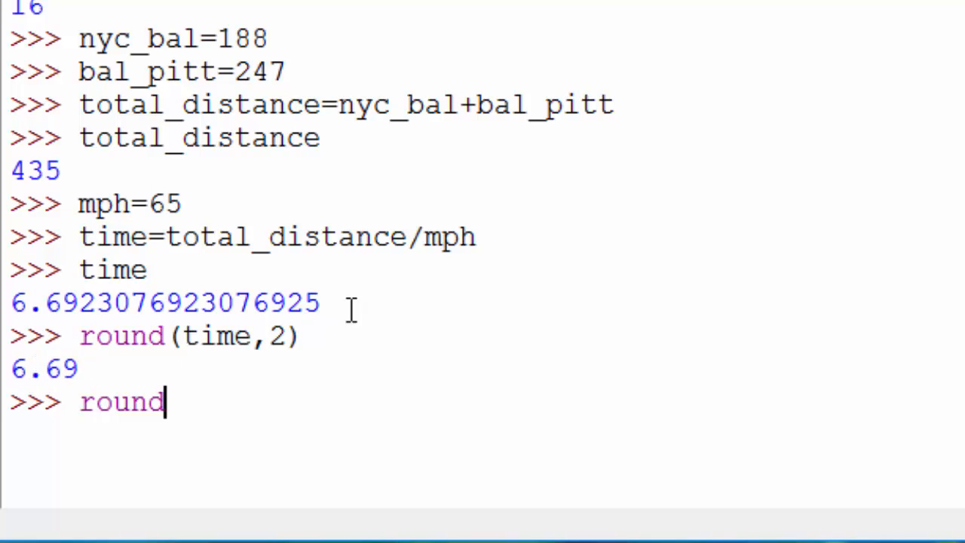
{"action": "type", "text": "(time"}
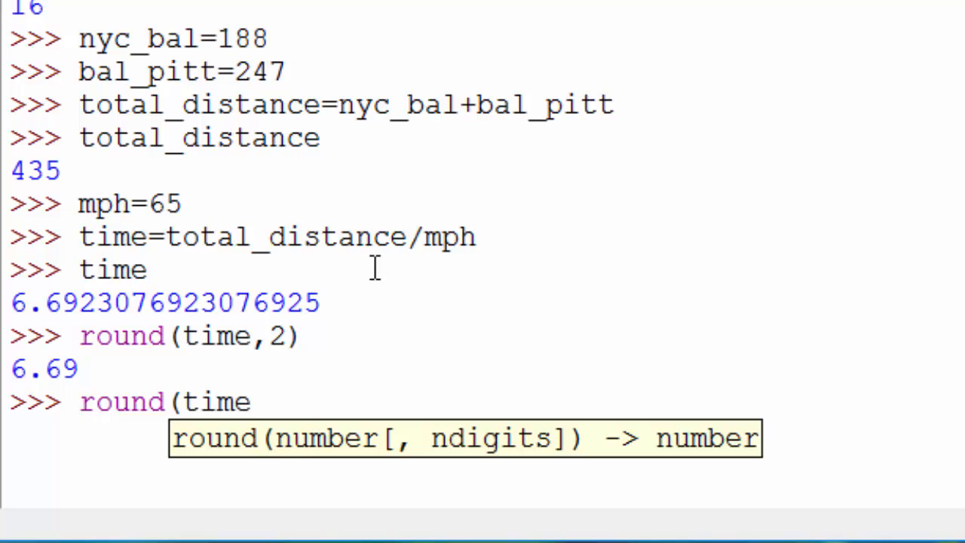
{"action": "type", "text": ",3)"}
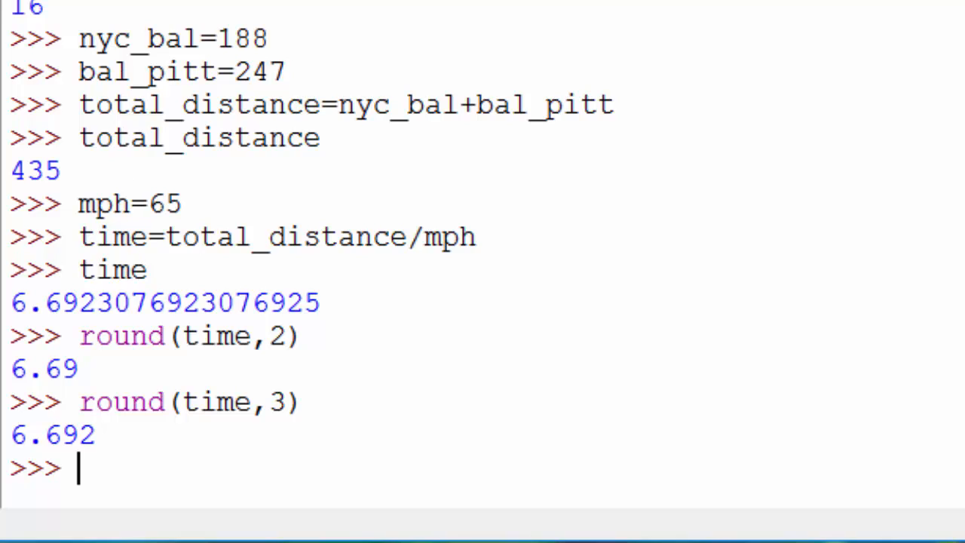
{"action": "mouse_move", "coordinate": [220, 39]}
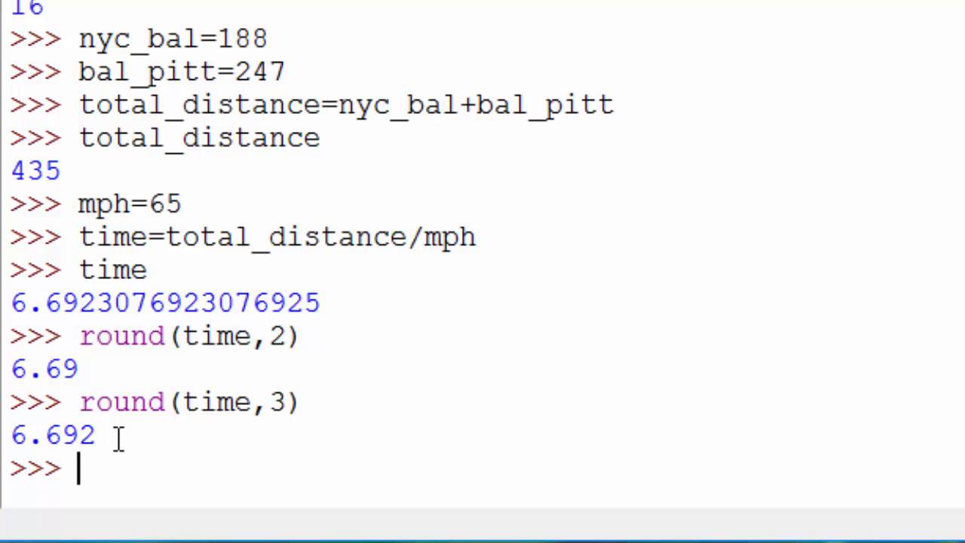
{"action": "mouse_move", "coordinate": [118, 441]}
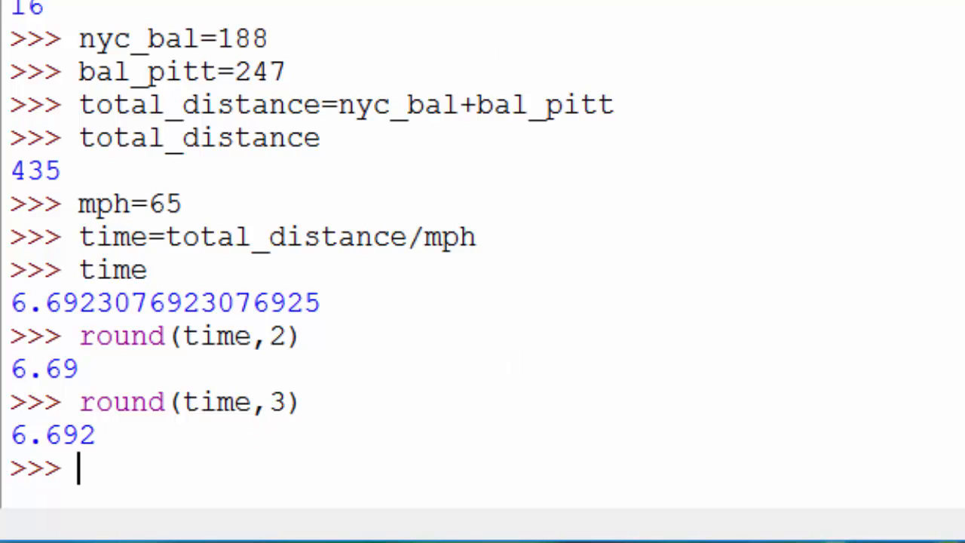
Evaluate 10+2*3, returning 16 with multiplication before addition.
{"action": "type", "text": "10+2"}
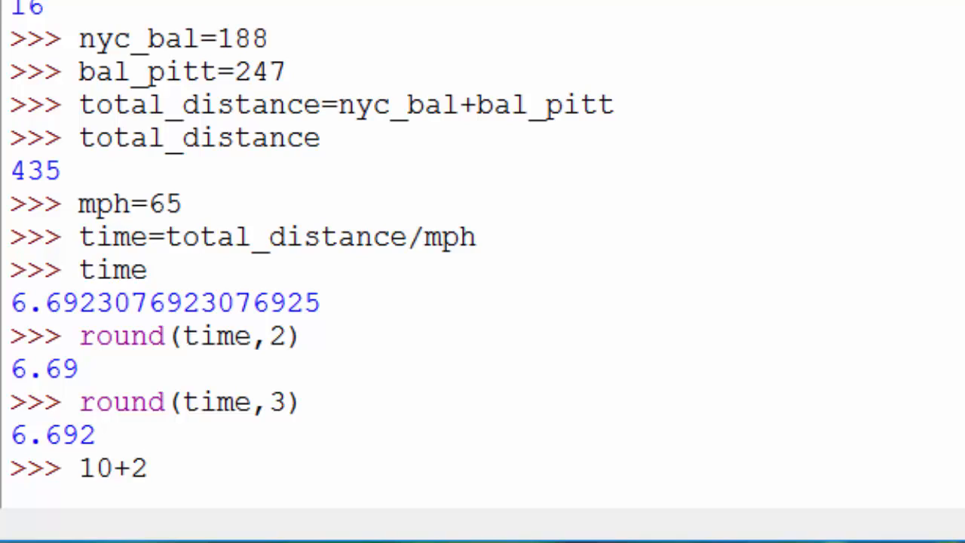
{"action": "type", "text": "*3"}
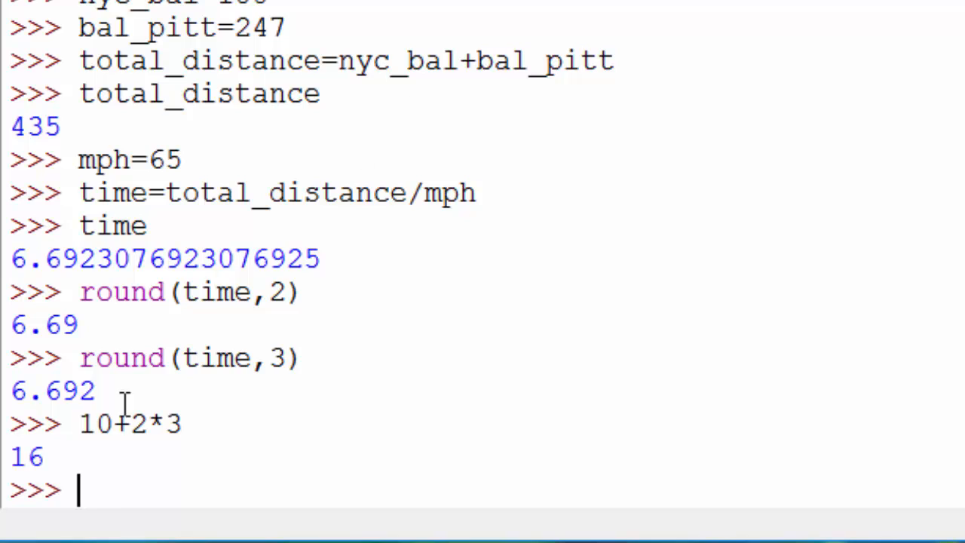
{"action": "mouse_move", "coordinate": [150, 435]}
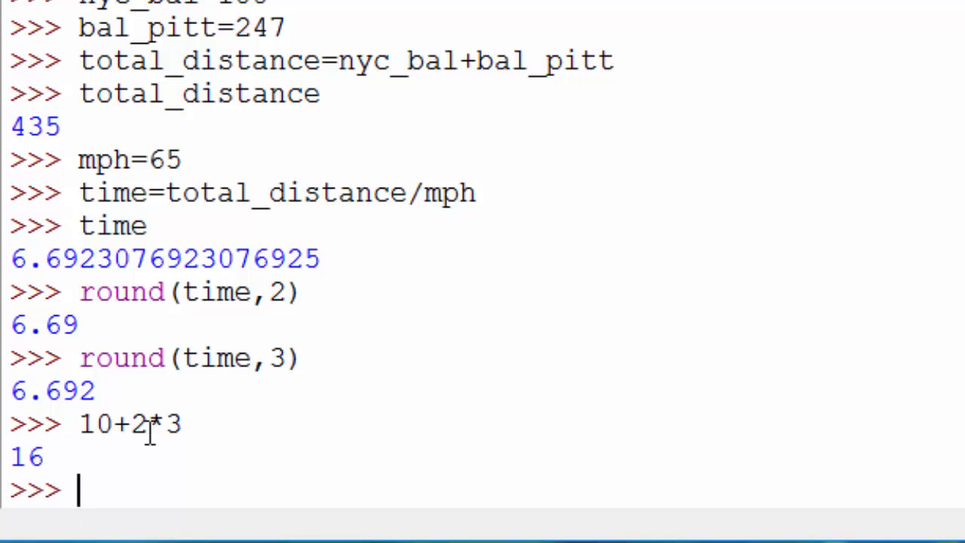
{"action": "mouse_move", "coordinate": [174, 435]}
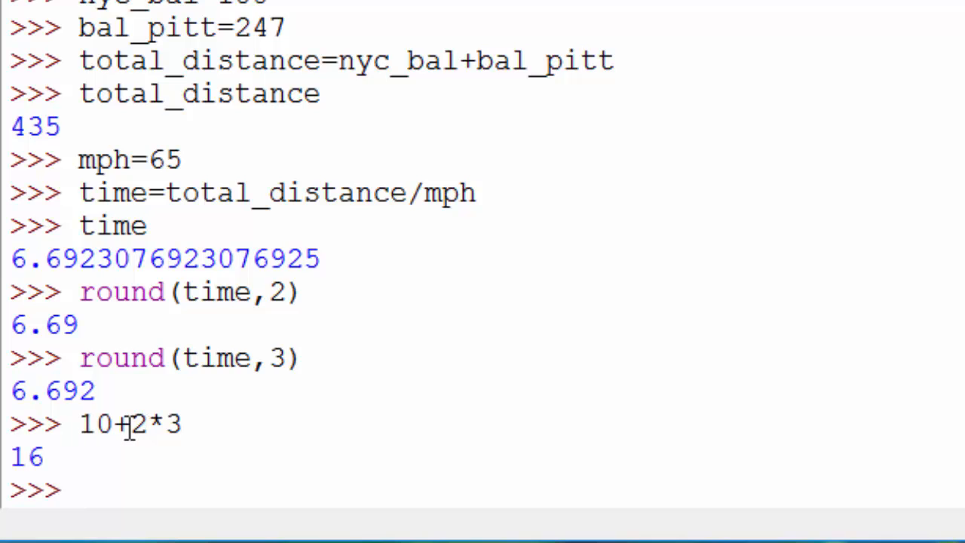
{"action": "mouse_move", "coordinate": [280, 455]}
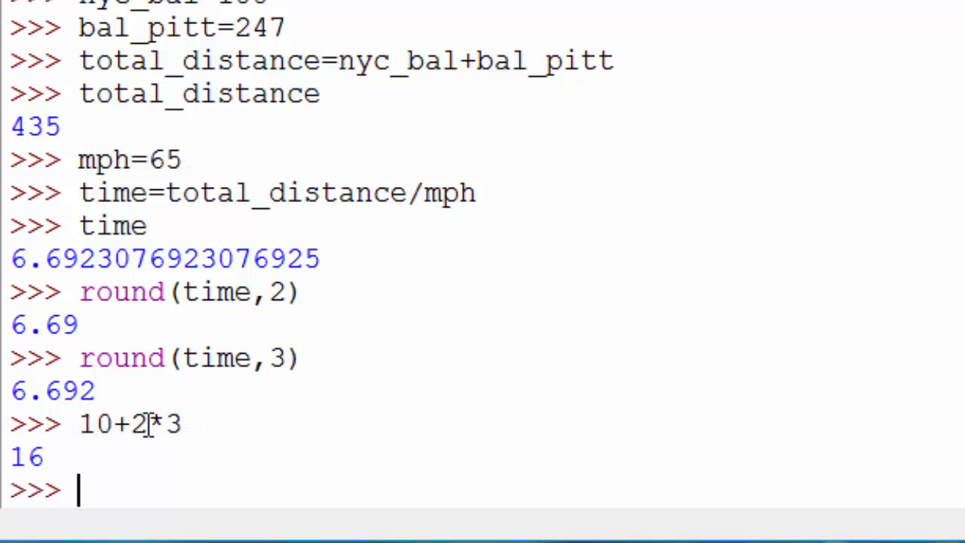
{"action": "double_click", "coordinate": [144, 424]}
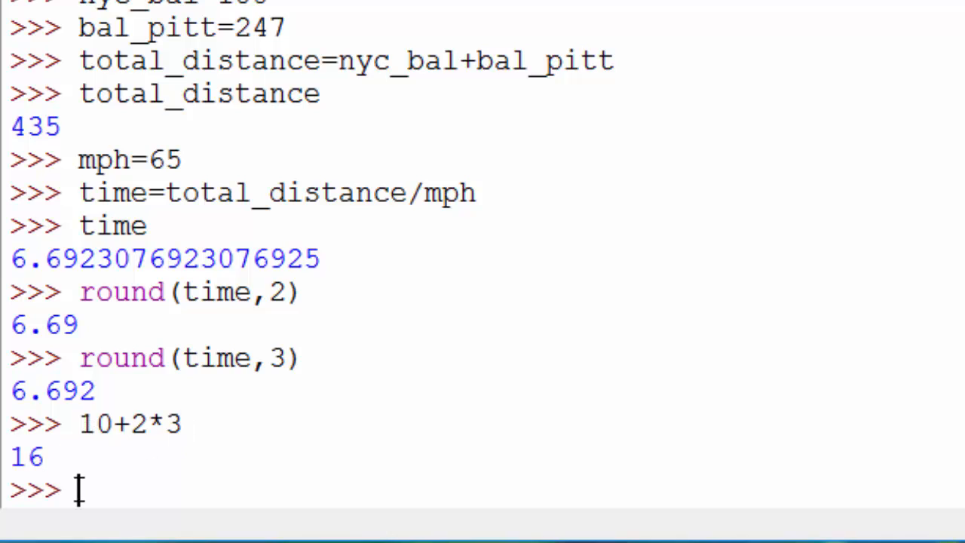
{"action": "mouse_move", "coordinate": [760, 144]}
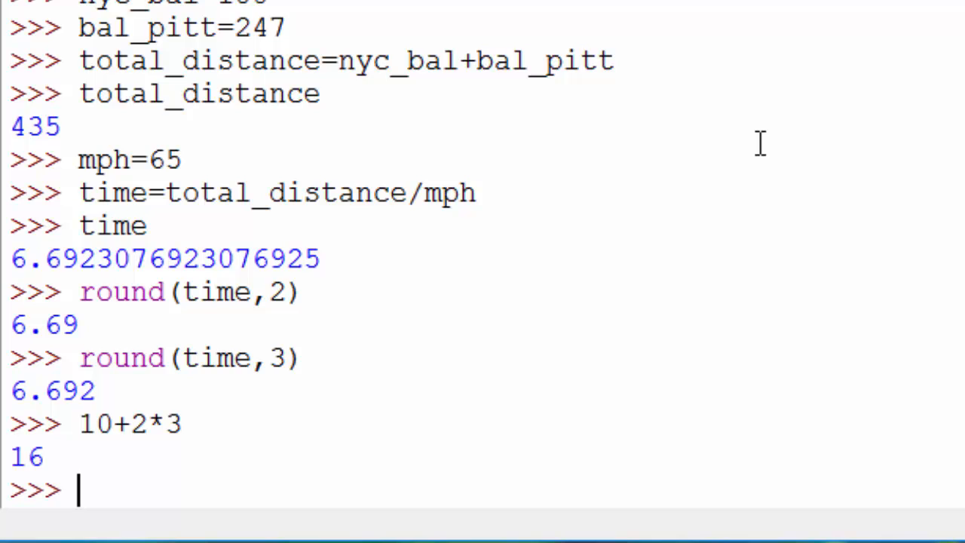
Evaluate (10+2)*3 so the bracketed addition happens first, giving 36.
{"action": "type", "text": "("}
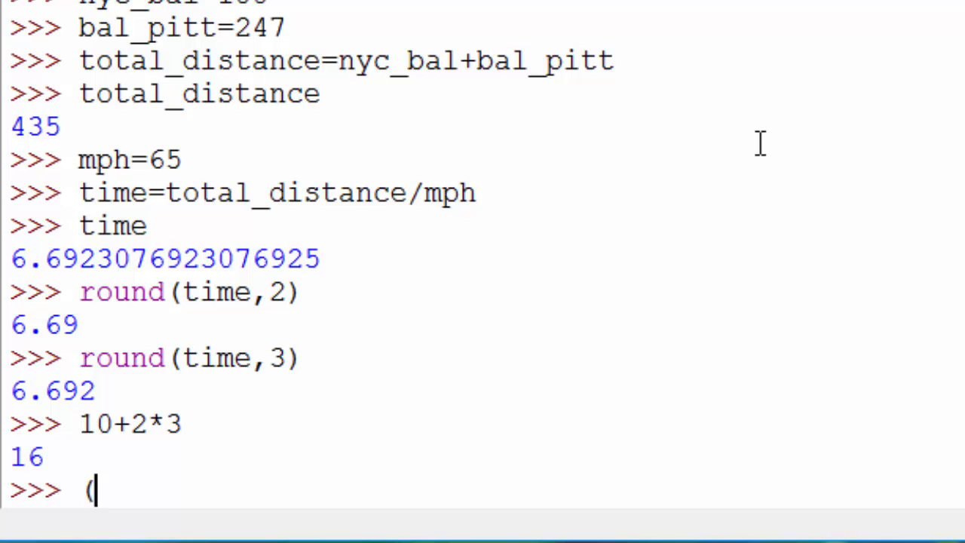
{"action": "type", "text": "10"}
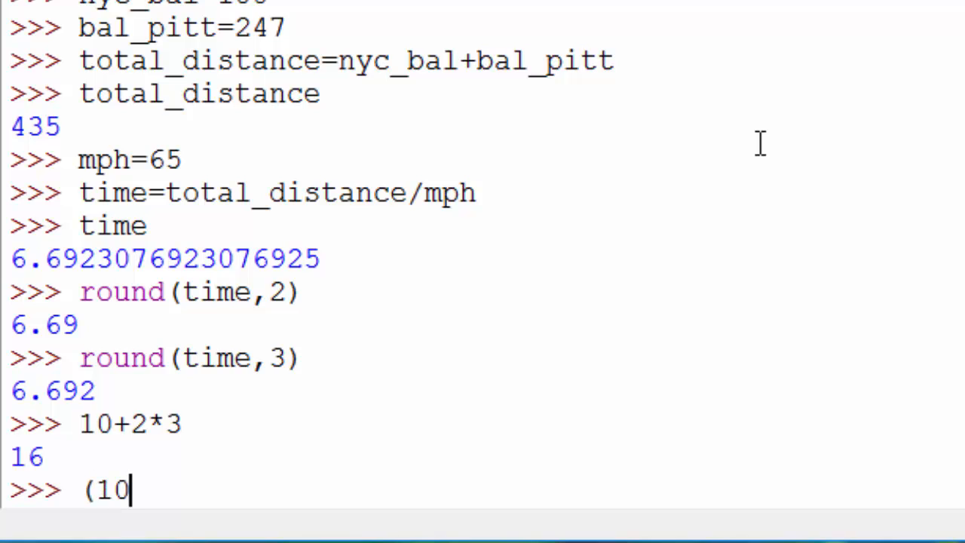
{"action": "type", "text": "+2)"}
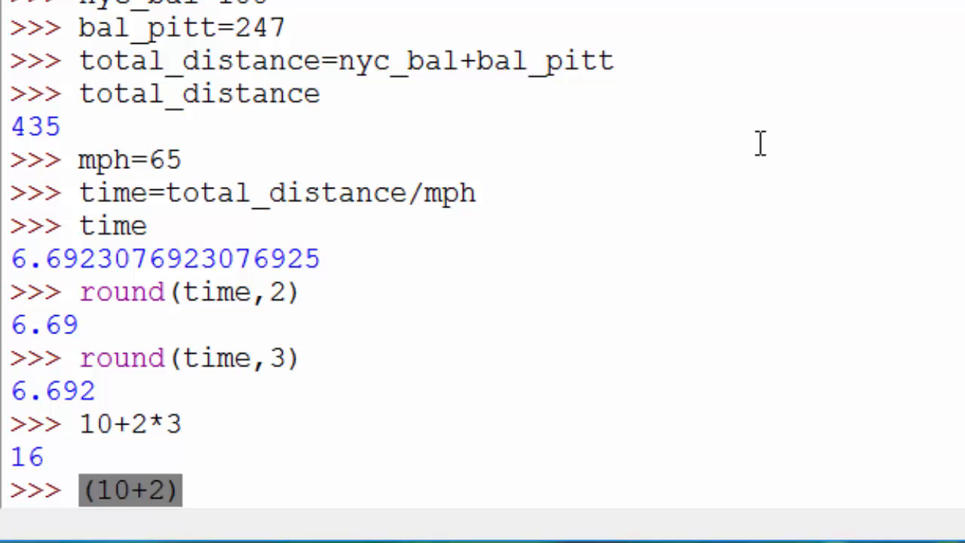
{"action": "type", "text": "*3"}
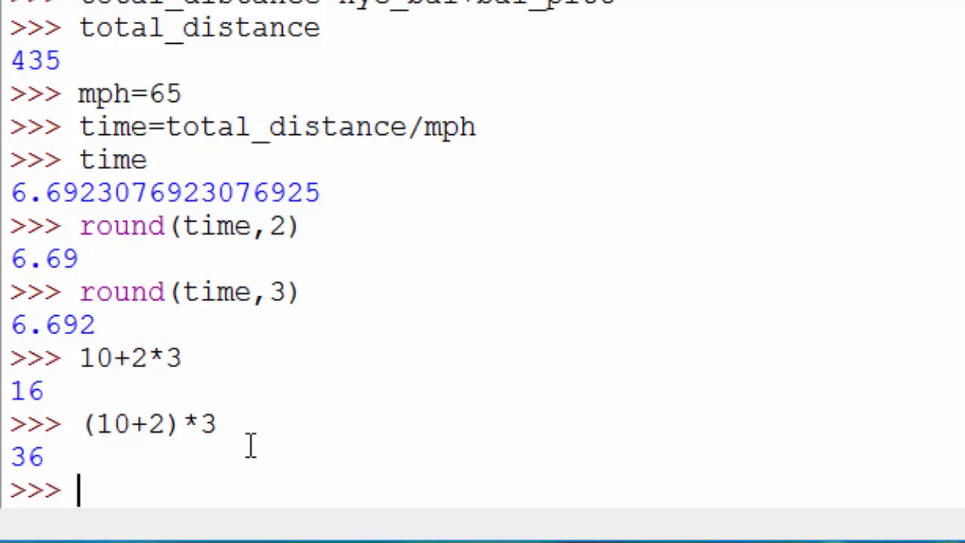
Evaluate 6-5.7 to get 0.29999999999999998, then write round(6-5.7,2) at the prompt.
{"action": "type", "text": "6-5.7"}
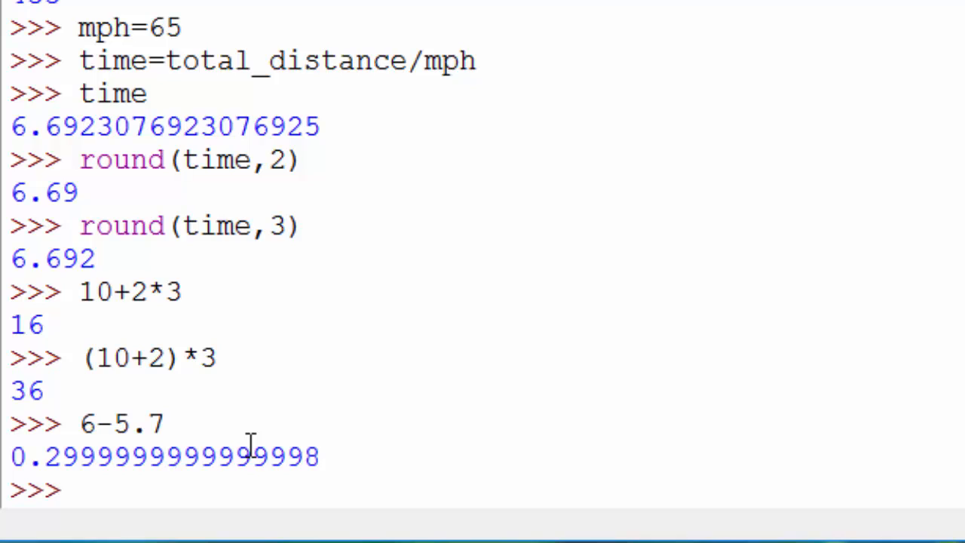
{"action": "type", "text": "round"}
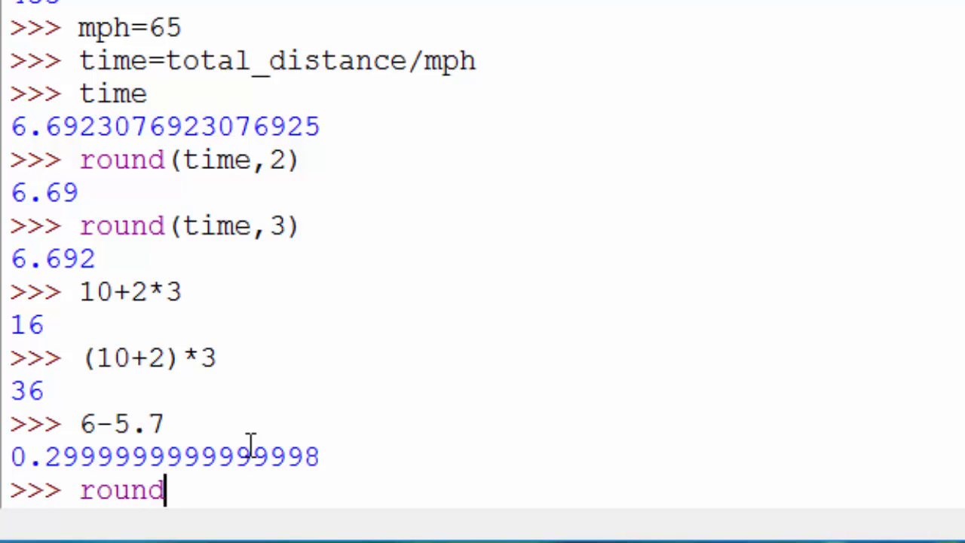
{"action": "type", "text": "("}
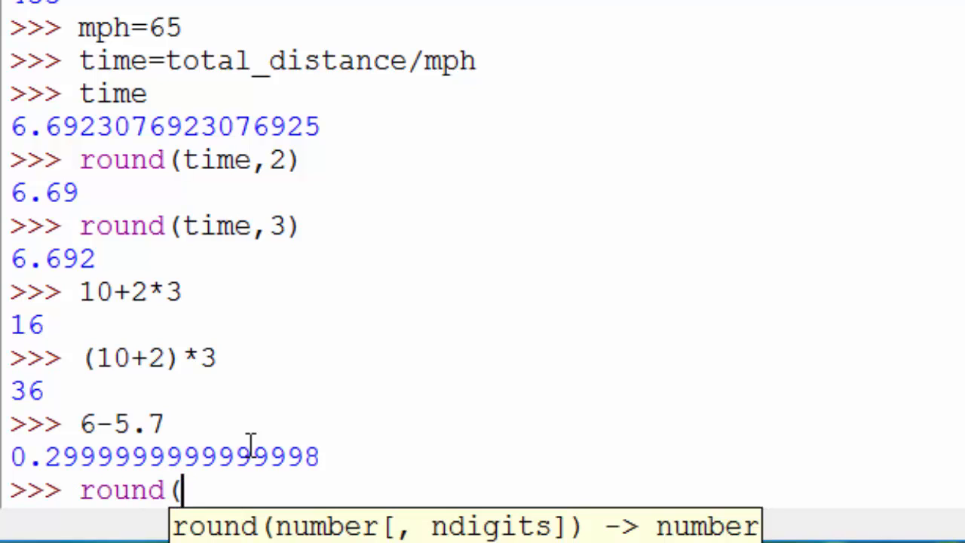
{"action": "type", "text": "6-5.7"}
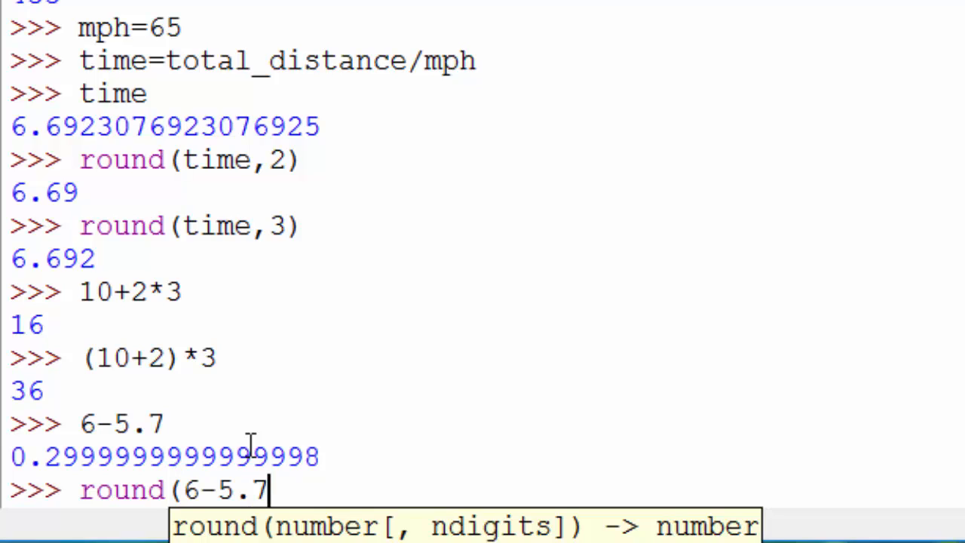
{"action": "type", "text": ",2)"}
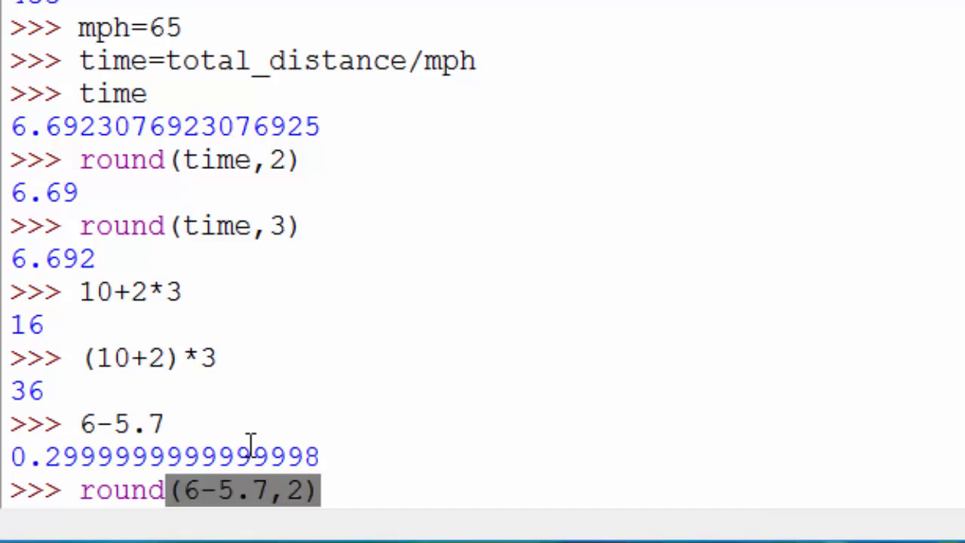